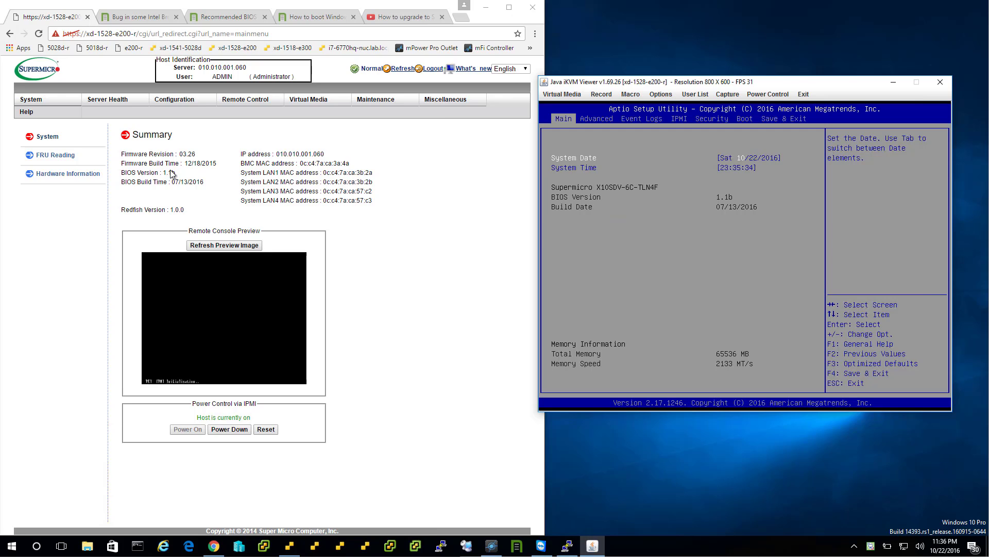
{"action": "mouse_move", "coordinate": [383, 106]}
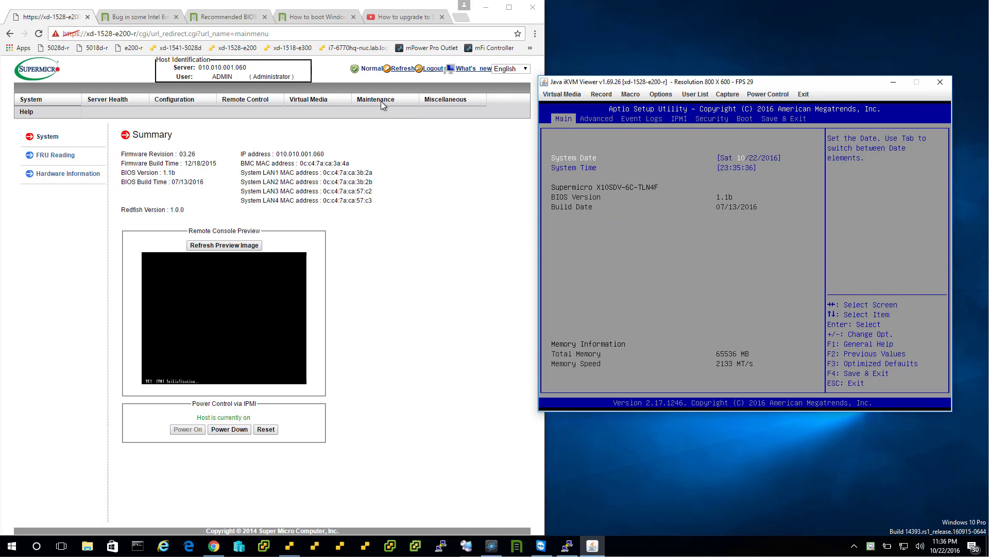
Step: Enter BIOS Update mode from Maintenance, then return to the Maintenance overview page
{"action": "left_click", "coordinate": [375, 99]}
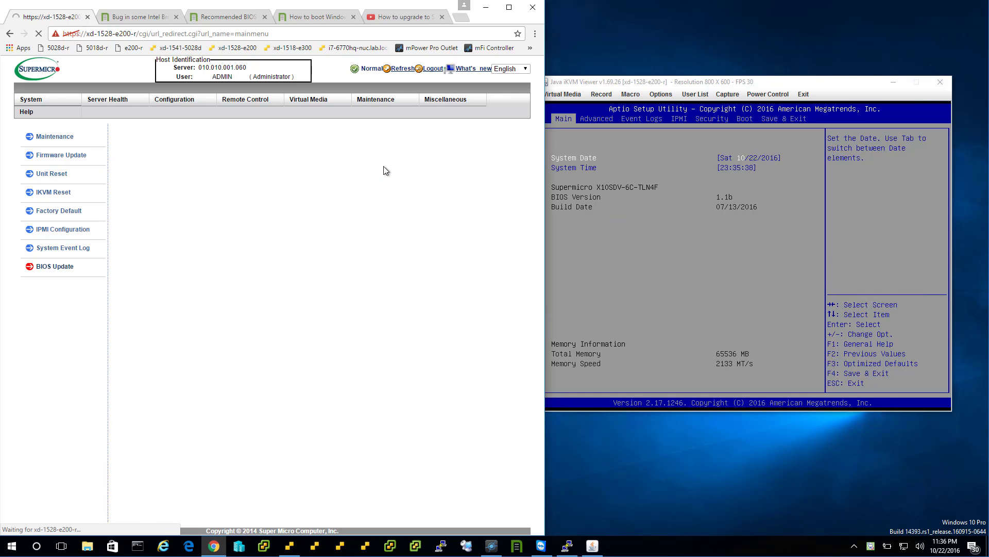
{"action": "left_click", "coordinate": [56, 265]}
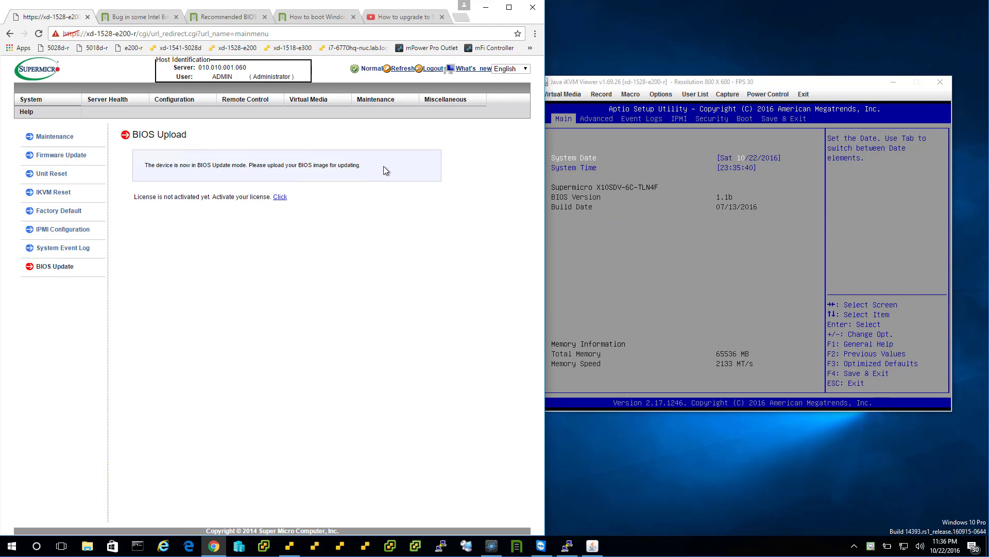
{"action": "mouse_move", "coordinate": [328, 213]}
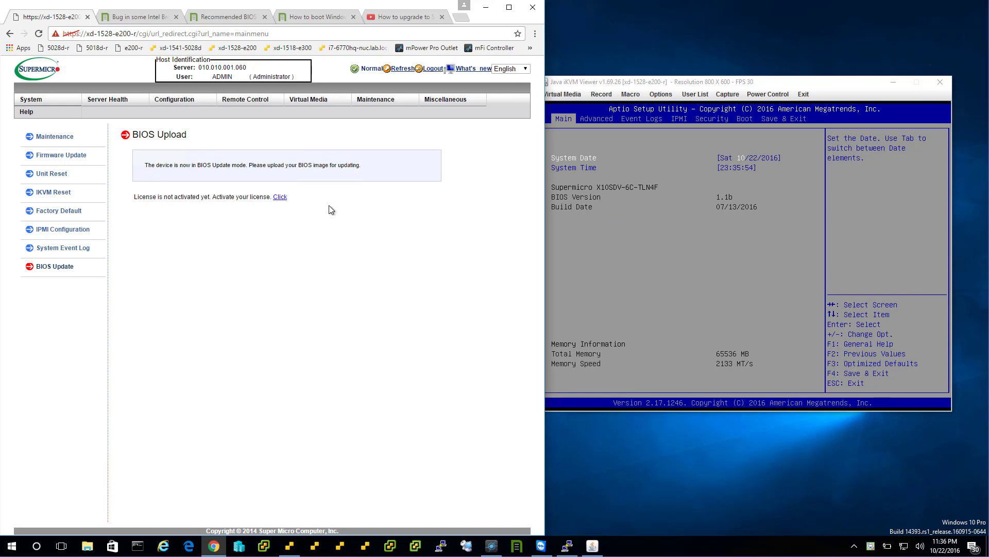
{"action": "left_click", "coordinate": [31, 99]}
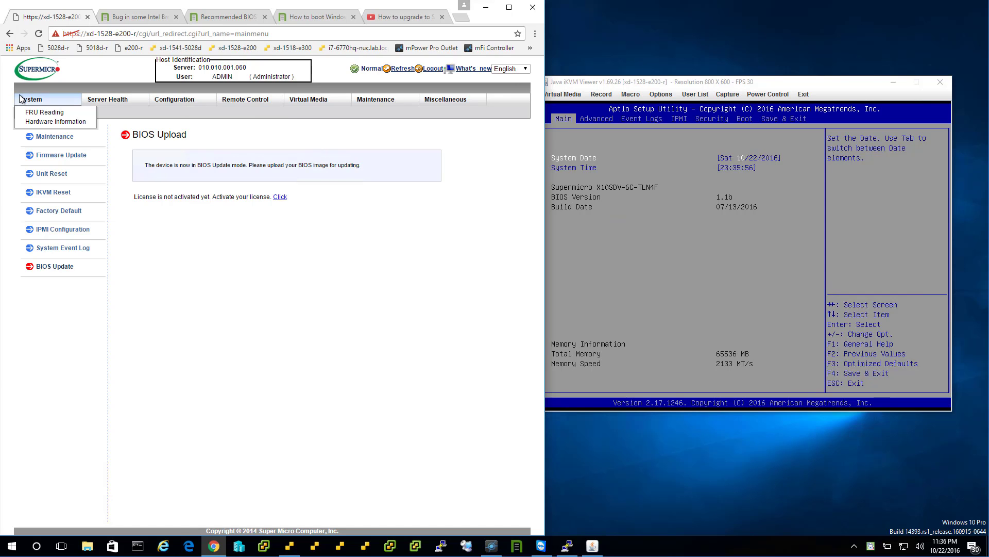
{"action": "left_click", "coordinate": [54, 136]}
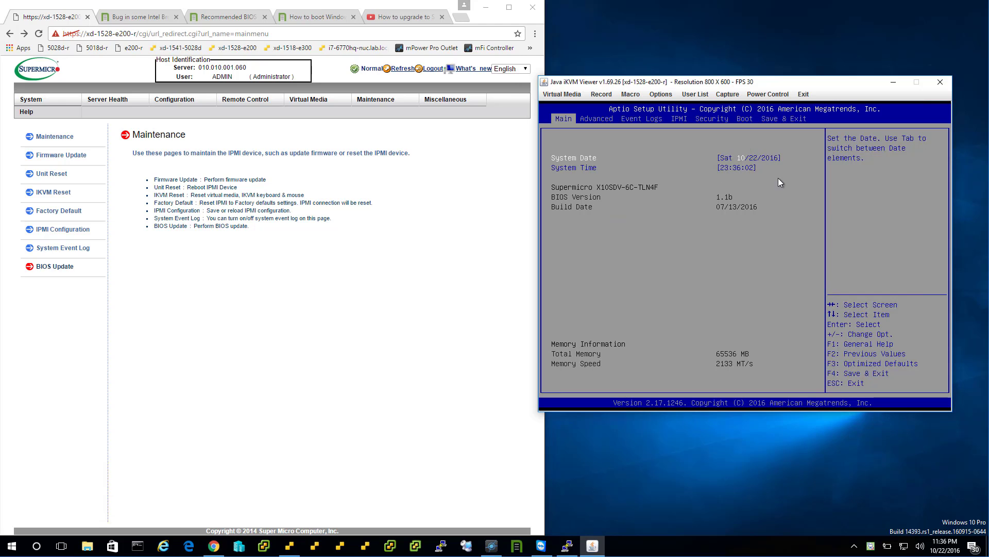
{"action": "mouse_move", "coordinate": [631, 91]}
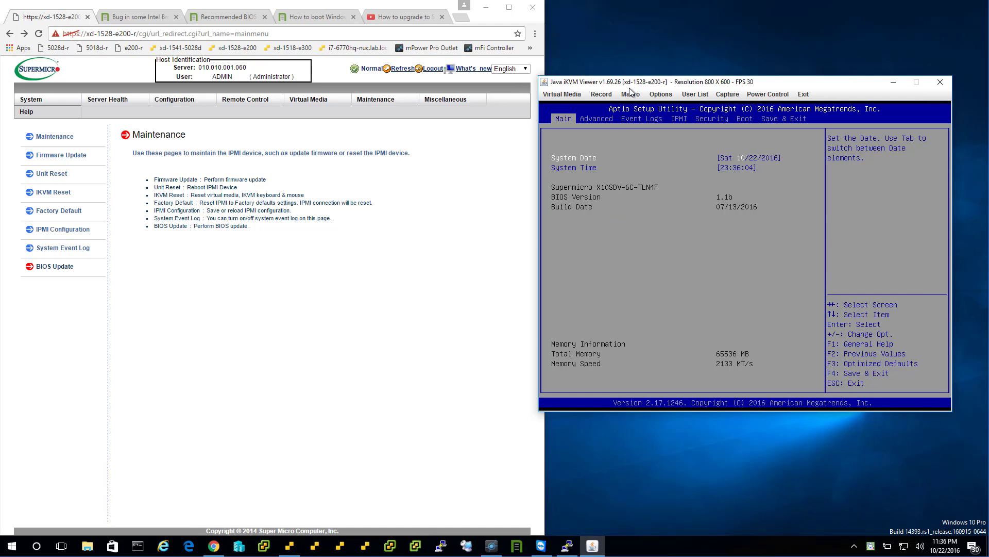
{"action": "mouse_move", "coordinate": [707, 232]}
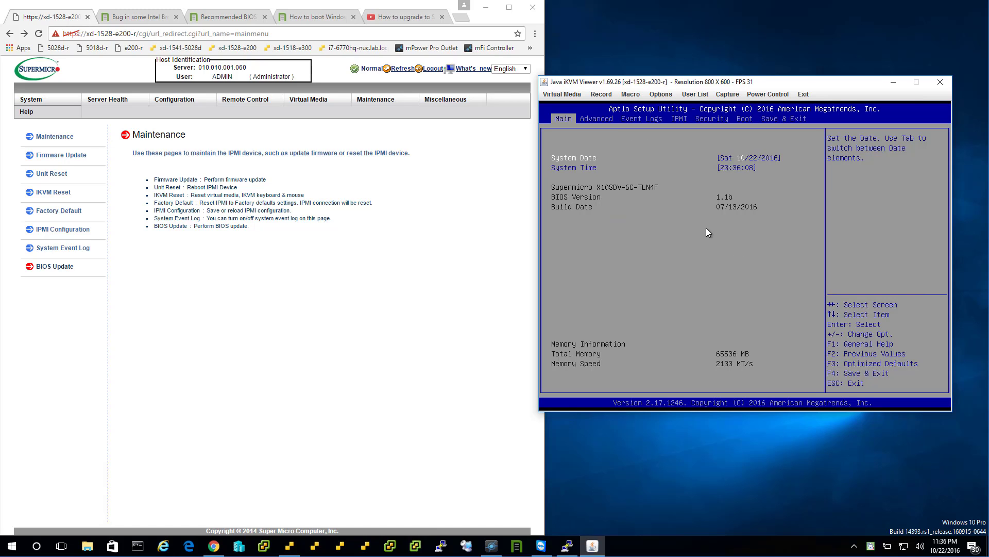
{"action": "mouse_move", "coordinate": [646, 263]}
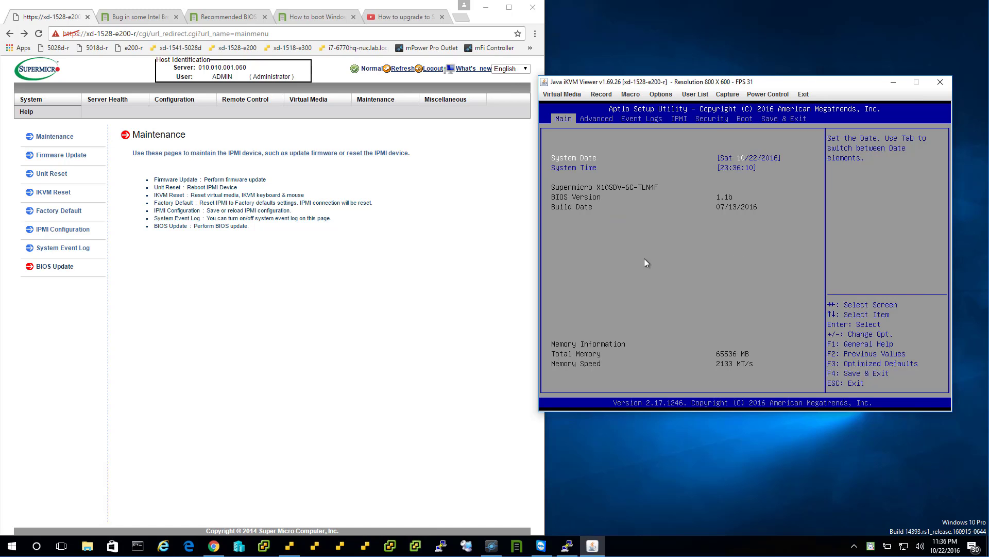
{"action": "mouse_move", "coordinate": [789, 454]}
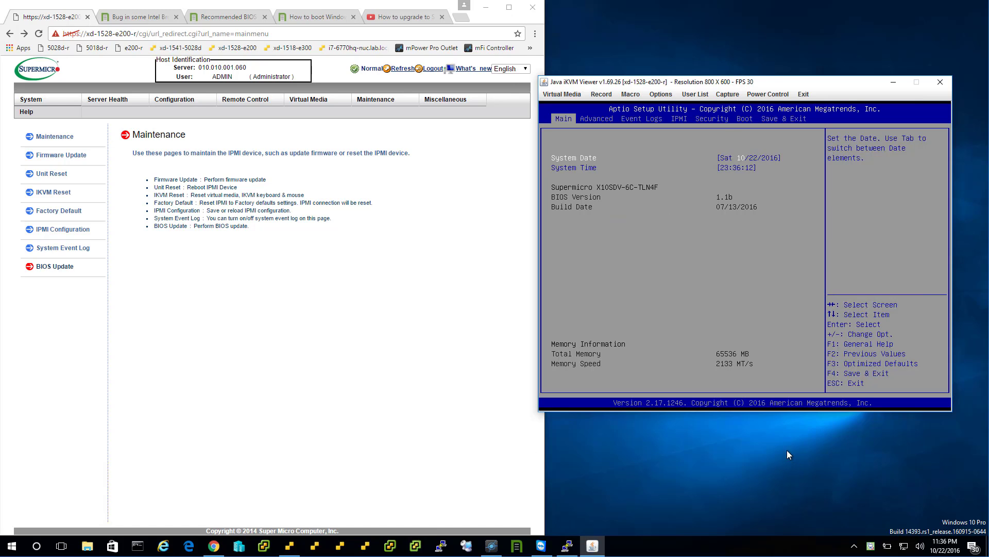
{"action": "mouse_move", "coordinate": [584, 342]}
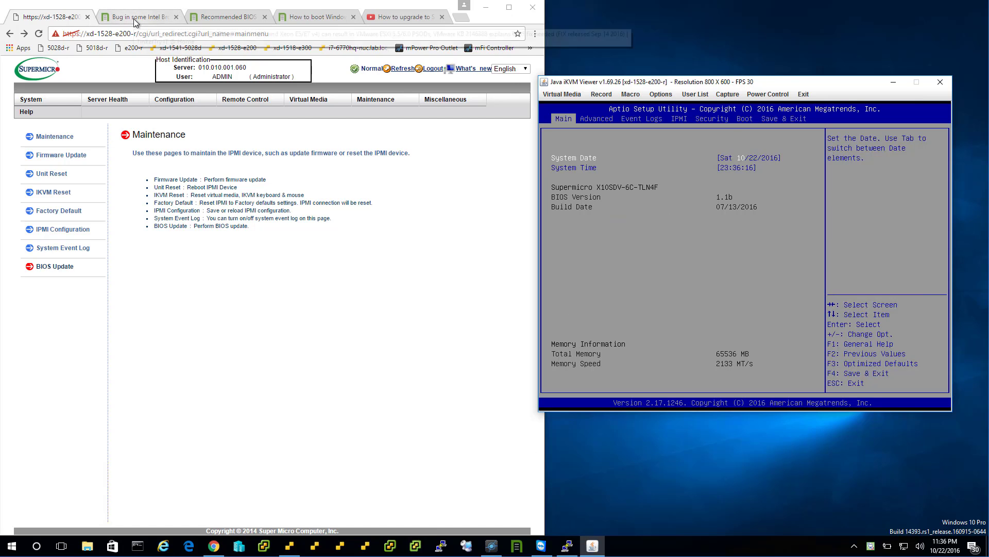
Step: Go to rufus.akeo.ie in a new tab, download Rufus 2.11 Portable and launch it
{"action": "left_click", "coordinate": [460, 16]}
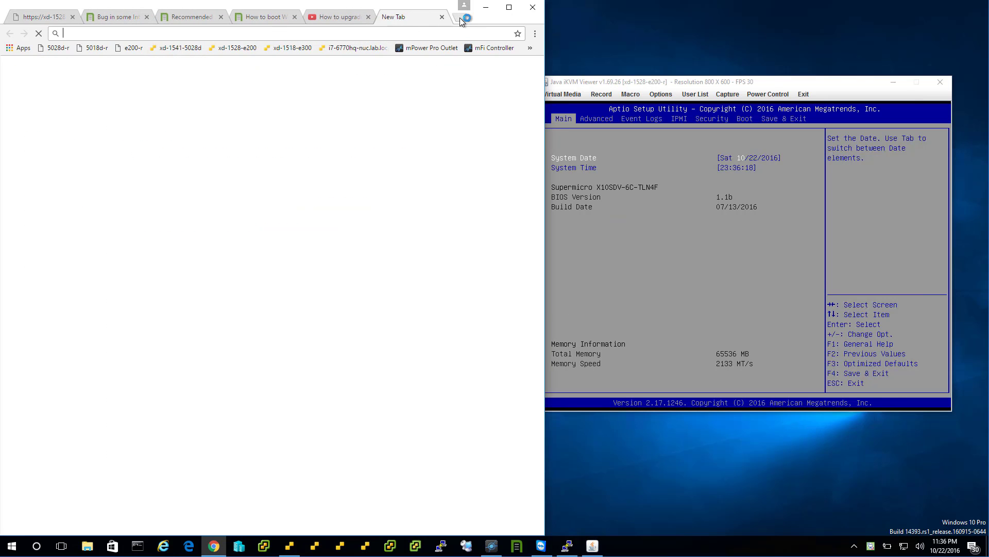
{"action": "type", "text": "rufus.akeo.ie"}
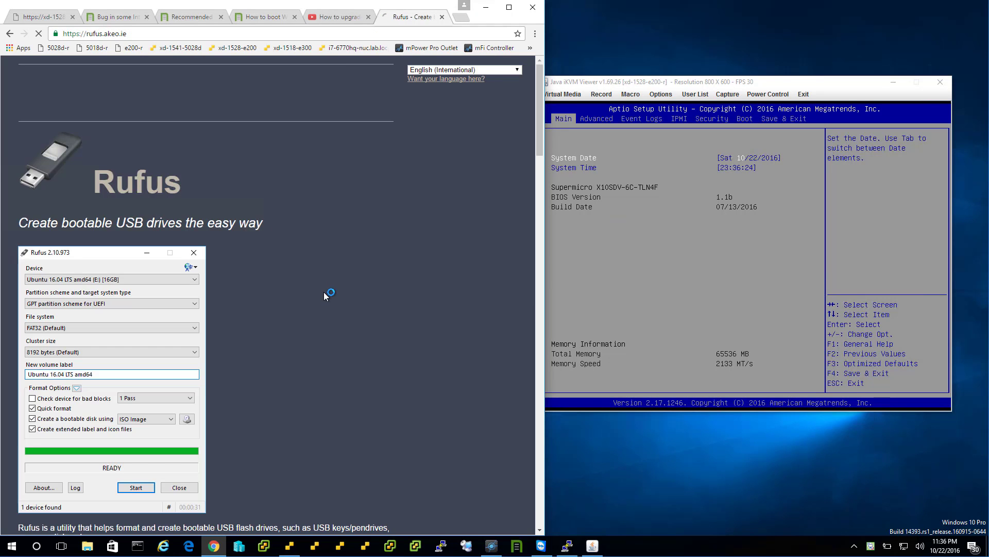
{"action": "scroll", "scroll_direction": "down", "scroll_amount": 3}
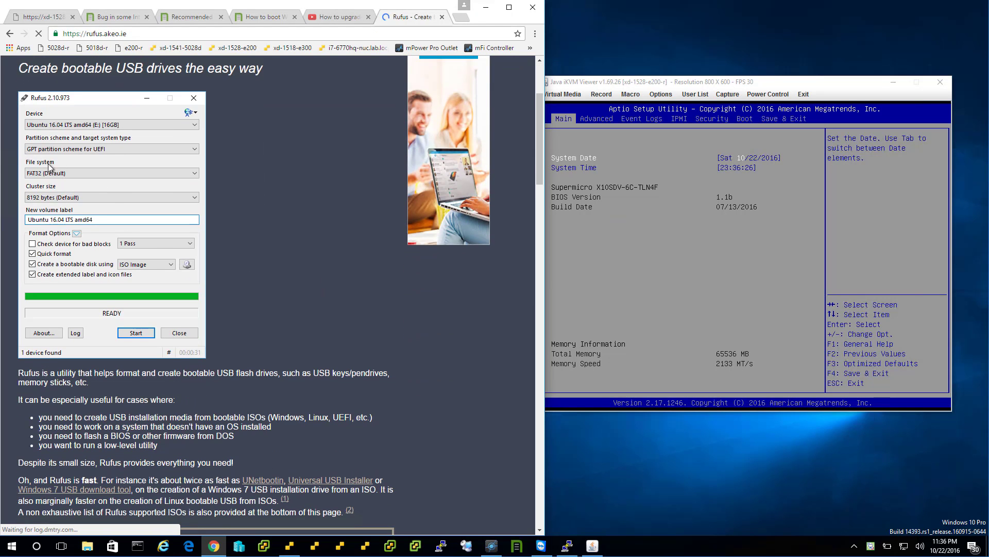
{"action": "scroll", "scroll_direction": "down", "scroll_amount": 3}
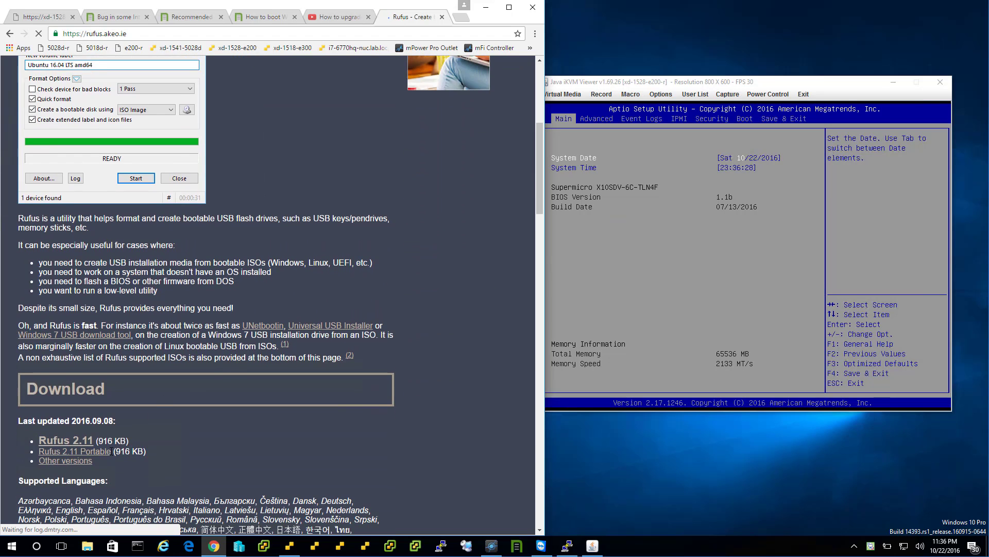
{"action": "left_click", "coordinate": [66, 440]}
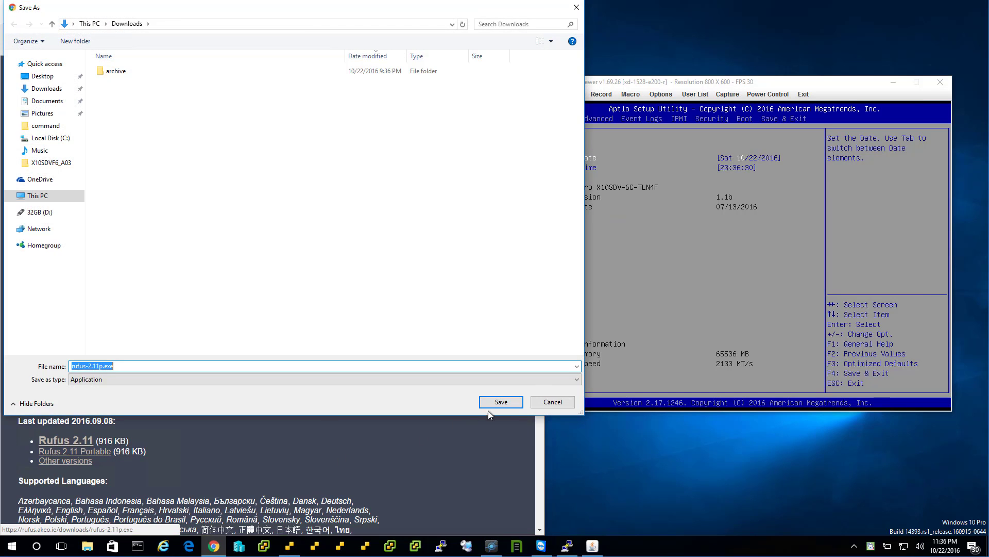
{"action": "left_click", "coordinate": [499, 402]}
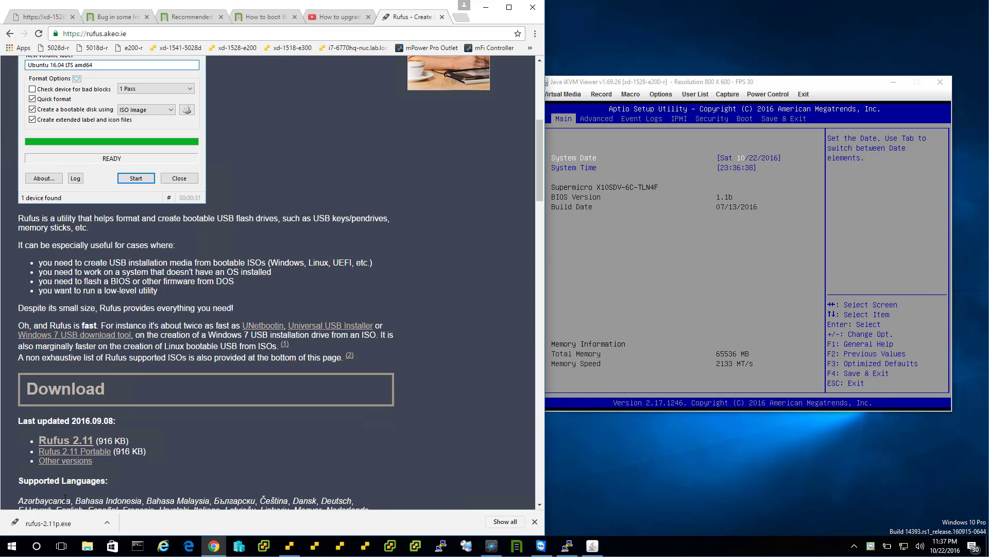
{"action": "left_click", "coordinate": [57, 523]}
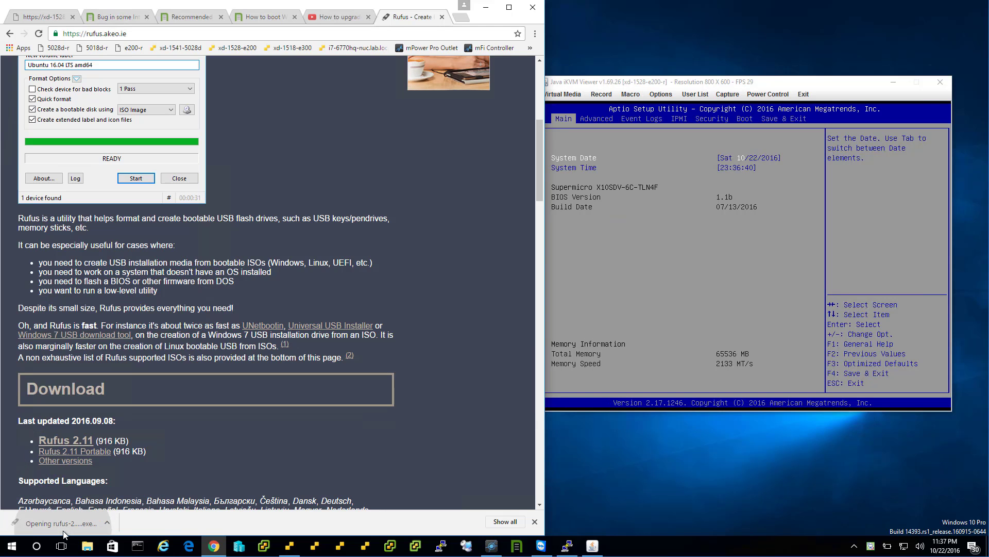
Step: Launch Rufus, allowing UAC and declining online update checks
{"action": "left_click", "coordinate": [56, 523]}
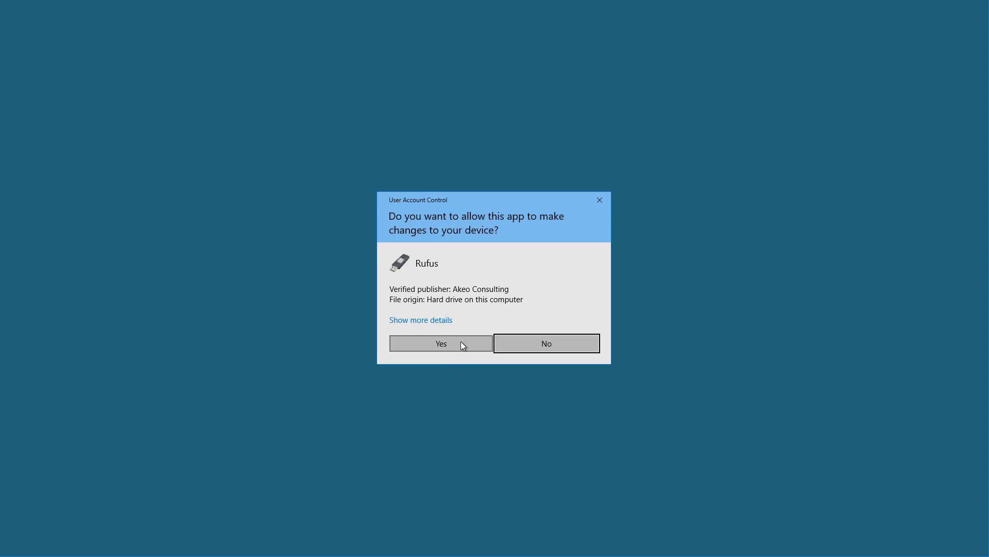
{"action": "left_click", "coordinate": [440, 343]}
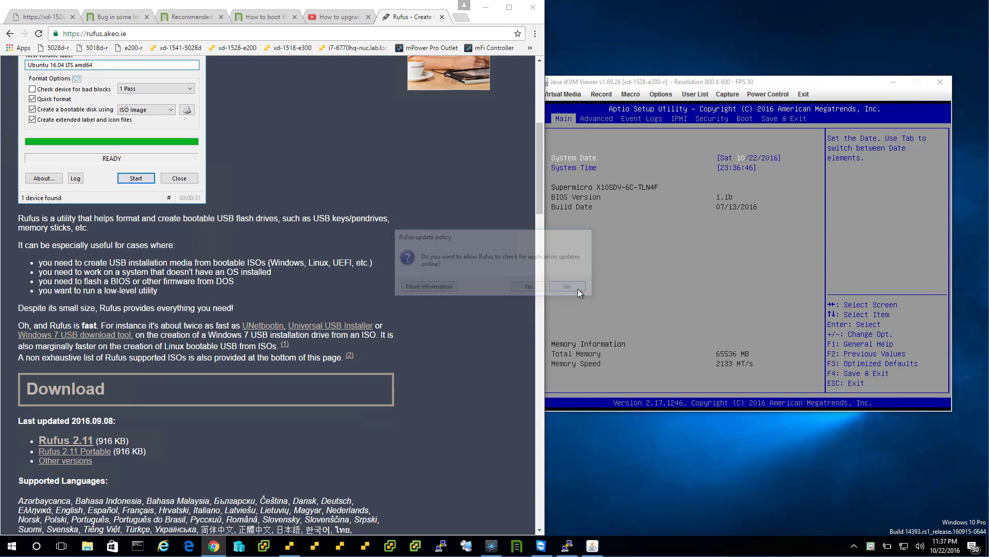
{"action": "left_click", "coordinate": [566, 286]}
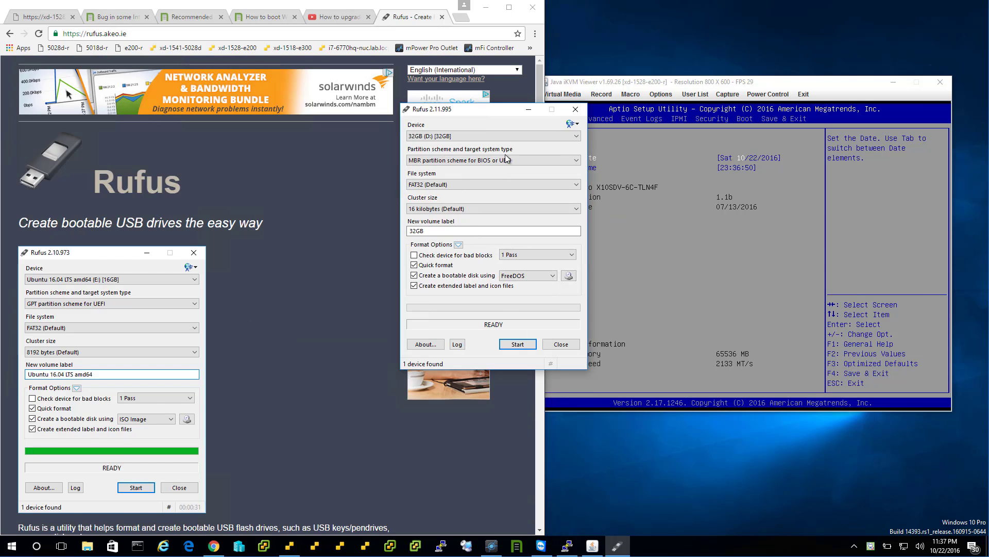
{"action": "mouse_move", "coordinate": [493, 160]}
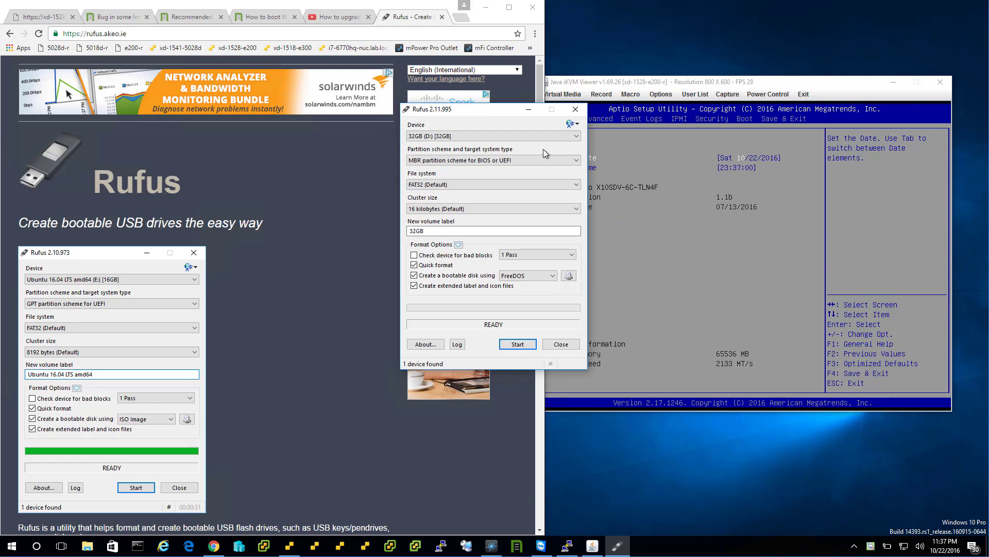
{"action": "mouse_move", "coordinate": [657, 306]}
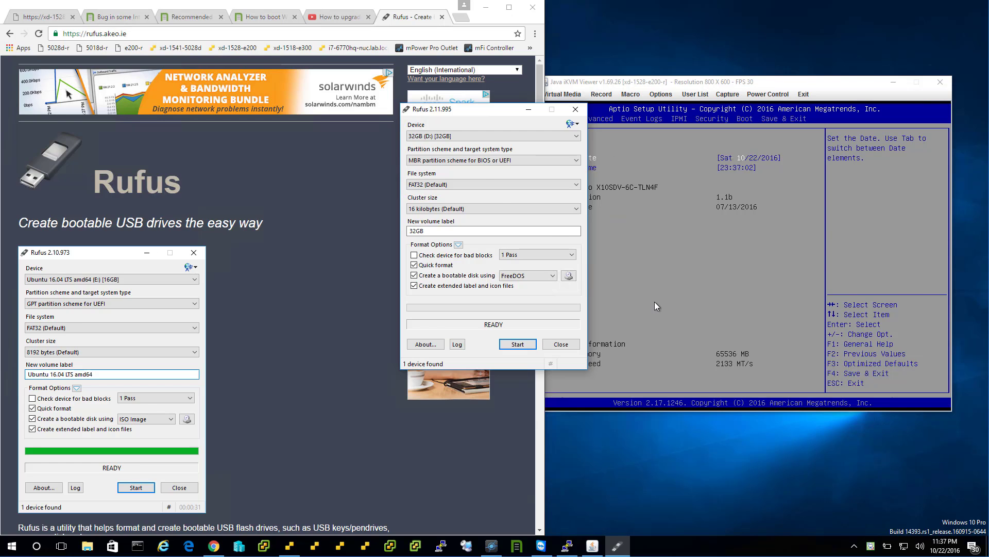
{"action": "mouse_move", "coordinate": [480, 160]}
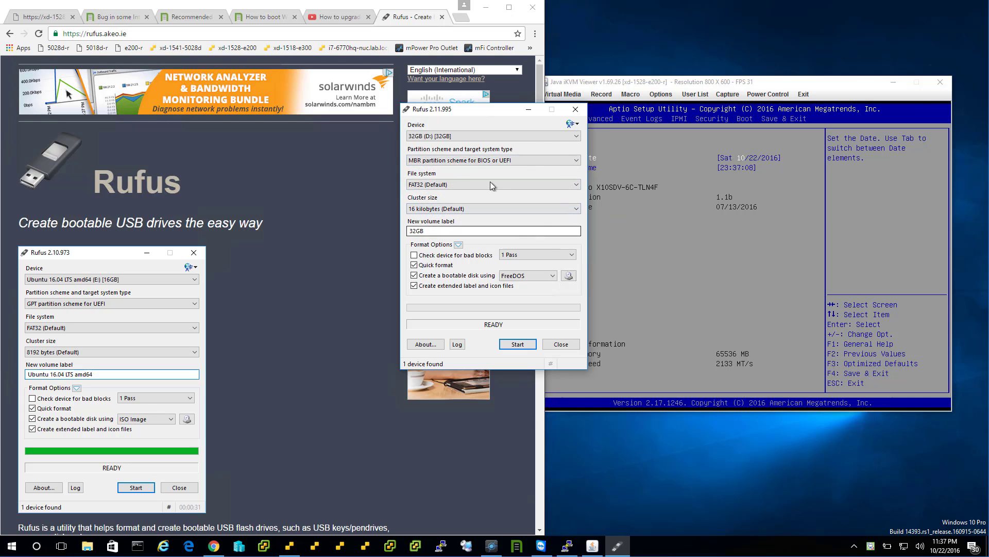
{"action": "mouse_move", "coordinate": [493, 160]}
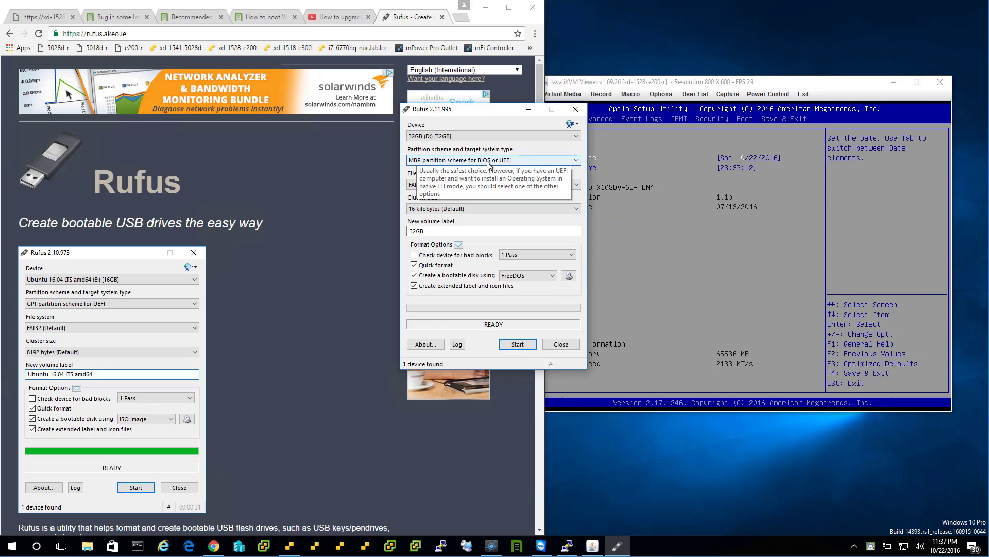
{"action": "mouse_move", "coordinate": [528, 310]}
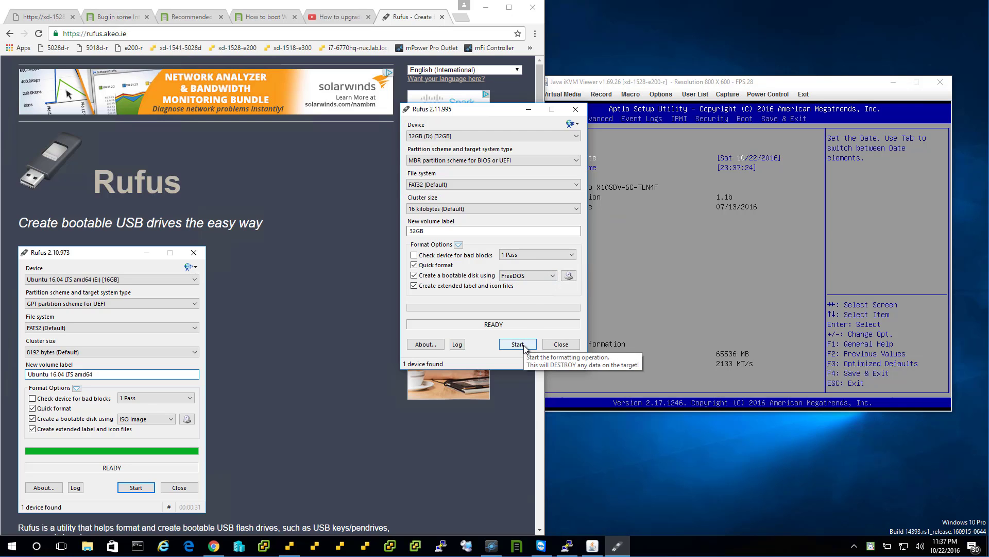
Step: Format the 32GB drive as MBR/FAT32 FreeDOS bootable, confirm erasing data, and close Rufus
{"action": "left_click", "coordinate": [516, 344]}
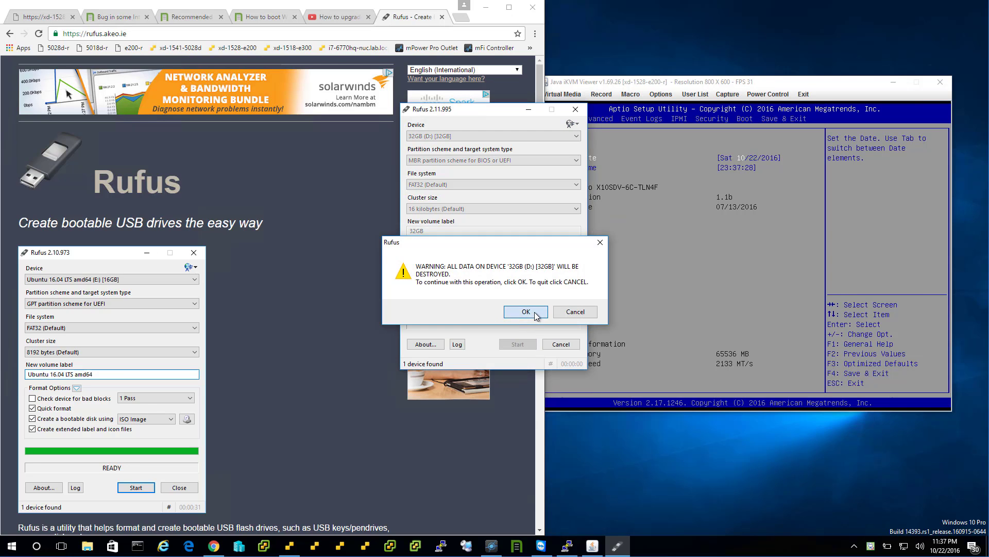
{"action": "left_click", "coordinate": [524, 311]}
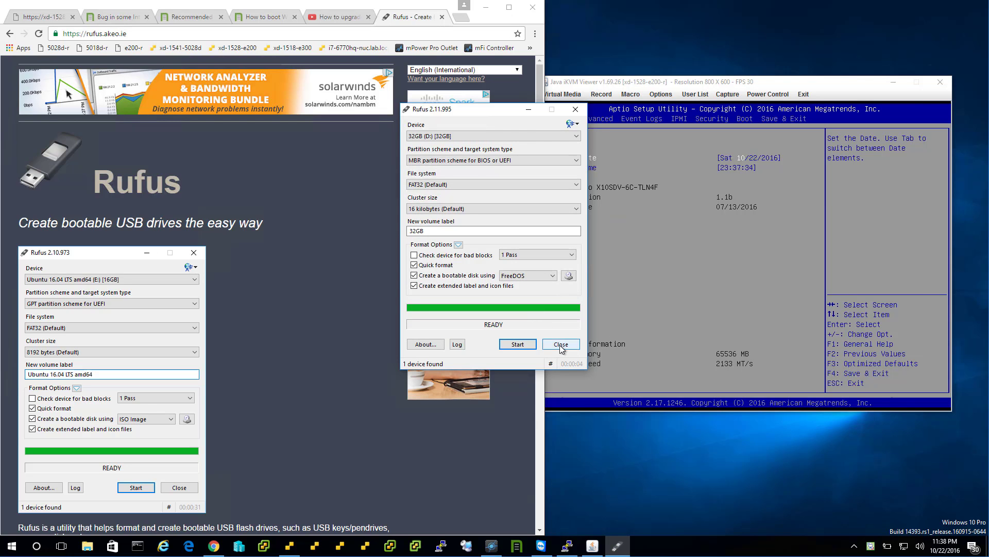
{"action": "left_click", "coordinate": [559, 344]}
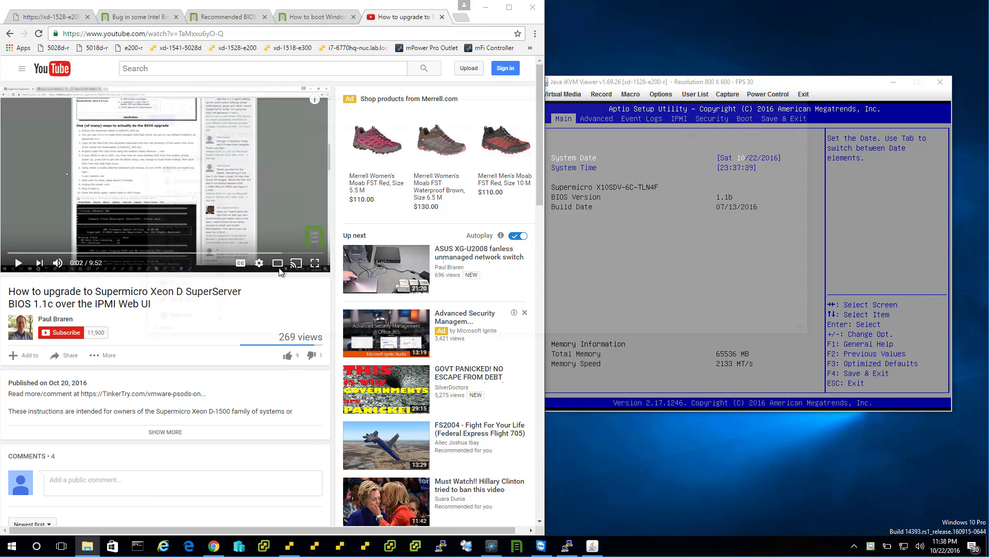
Step: List all files on drive D with dir *.* /a and dir *.*, then hide the Command Prompt
{"action": "left_click", "coordinate": [88, 546]}
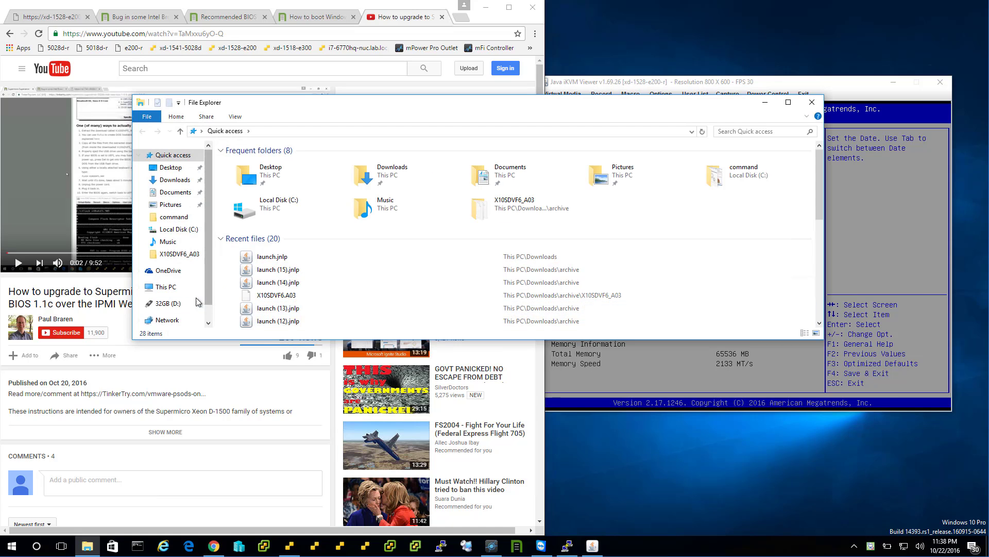
{"action": "left_click", "coordinate": [168, 303]}
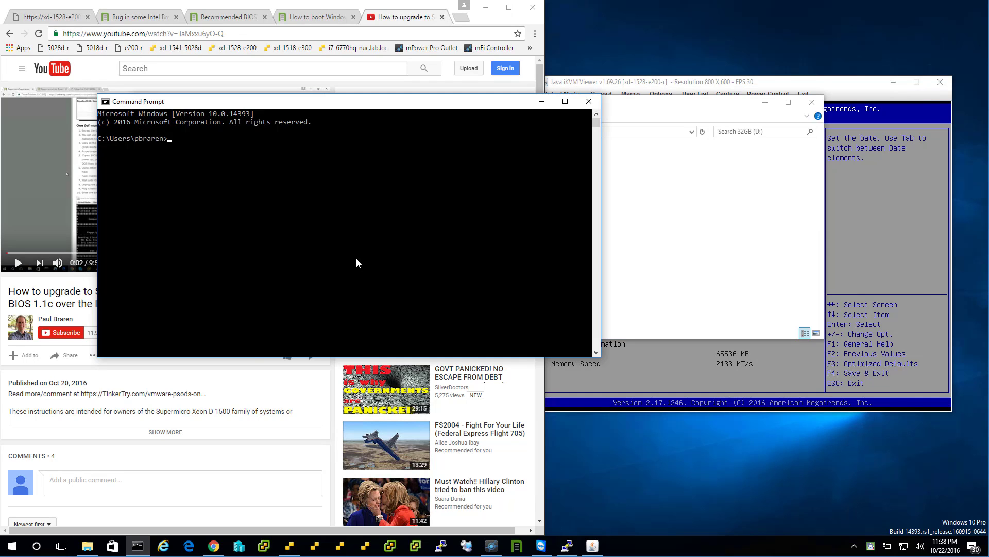
{"action": "type", "text": "dir *.* /a"}
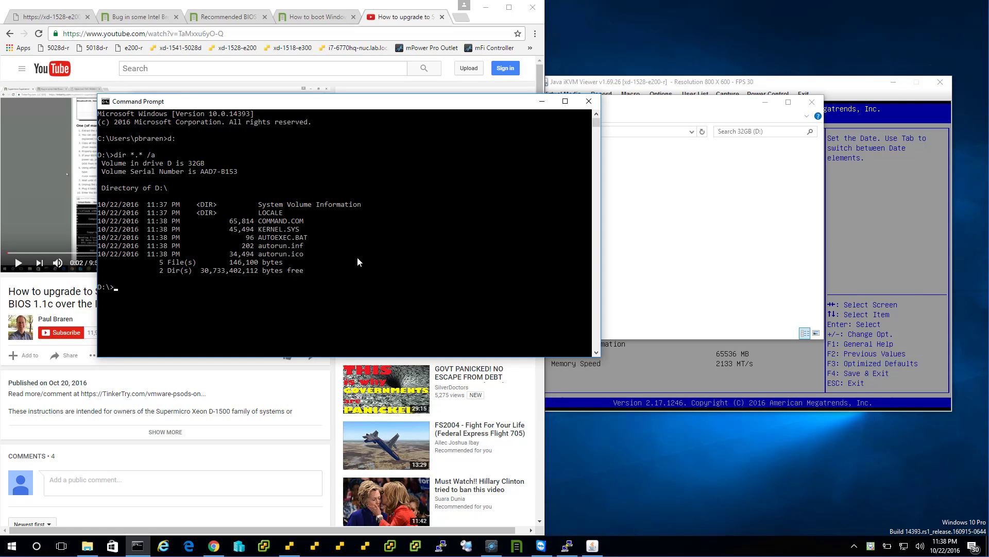
{"action": "type", "text": "dir *.*"}
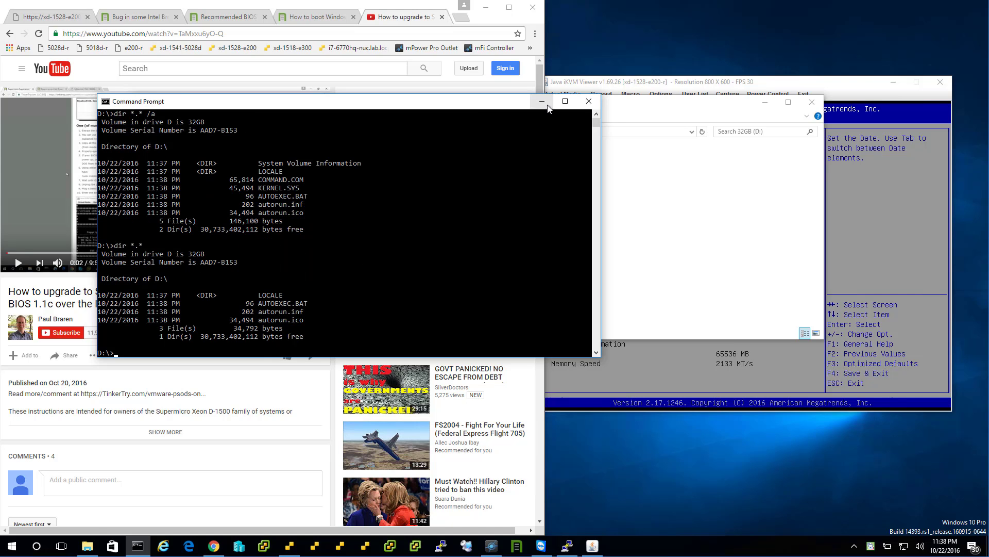
{"action": "left_click", "coordinate": [87, 546]}
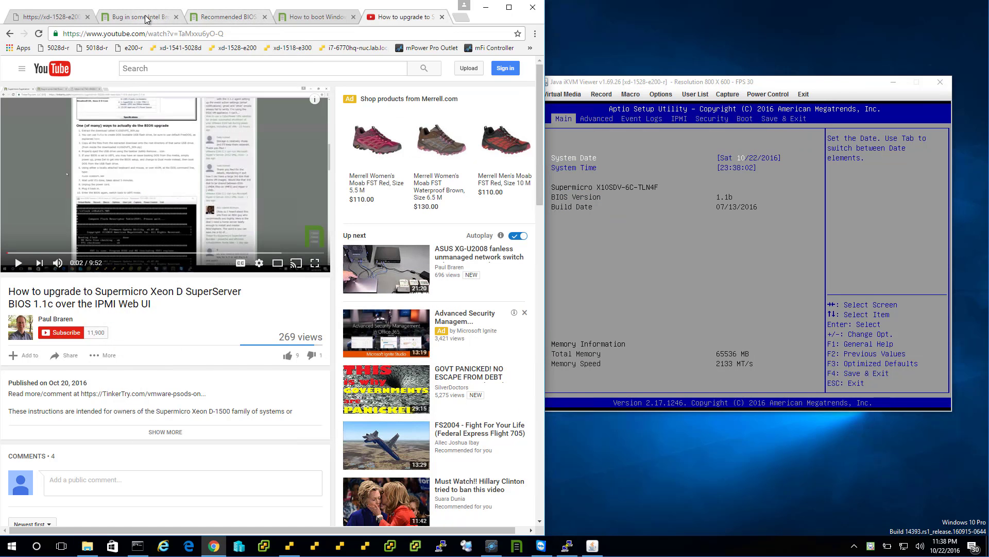
Step: From the TinkerTry article, reach Supermicro's SYS-5028D-TN4T BIOS download page for R 1.1c
{"action": "left_click", "coordinate": [134, 17]}
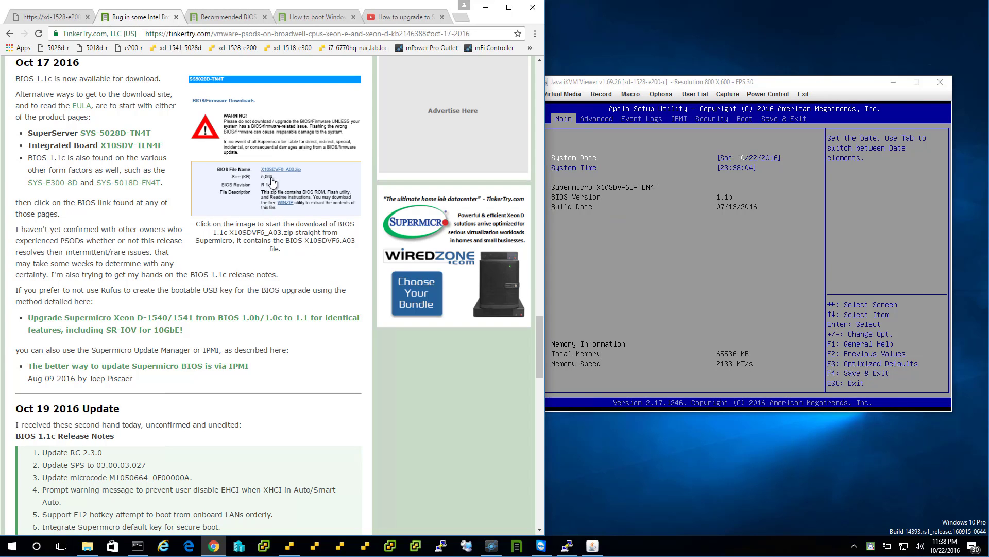
{"action": "mouse_move", "coordinate": [131, 148]}
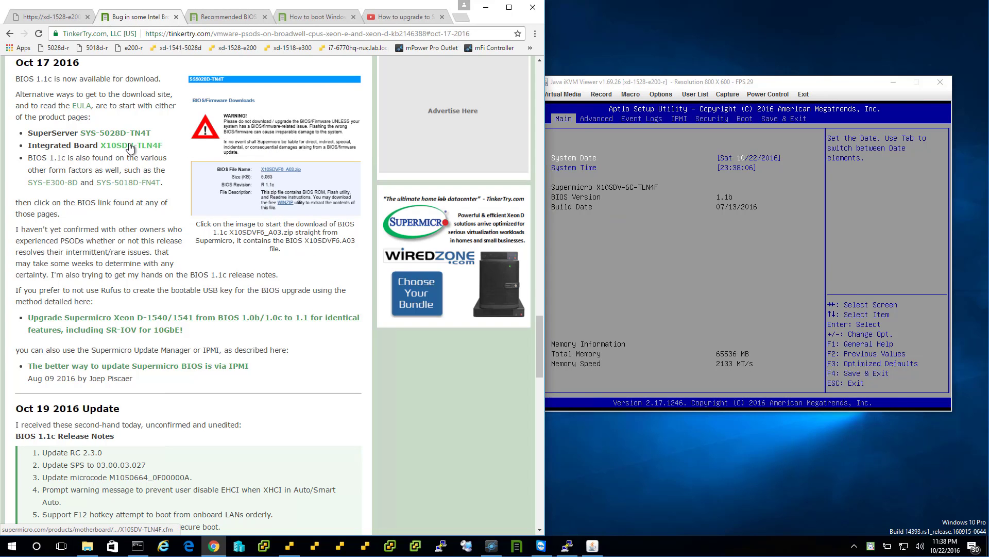
{"action": "mouse_move", "coordinate": [117, 135]}
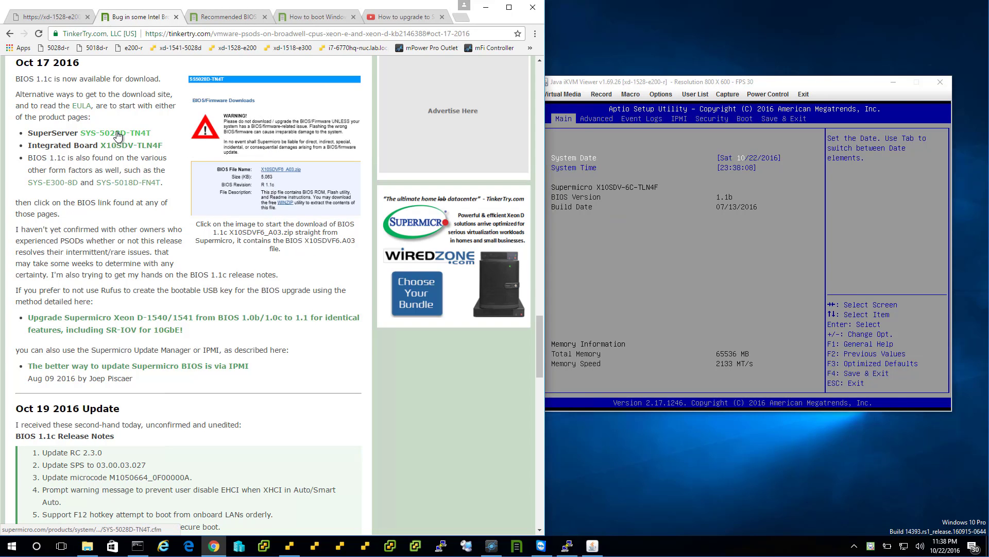
{"action": "left_click", "coordinate": [117, 133]}
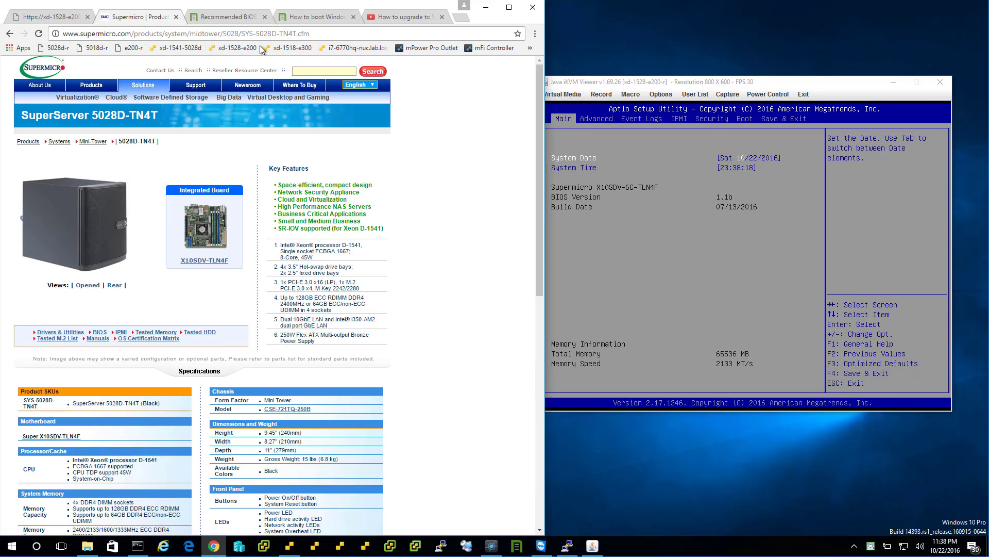
{"action": "left_click", "coordinate": [190, 33]}
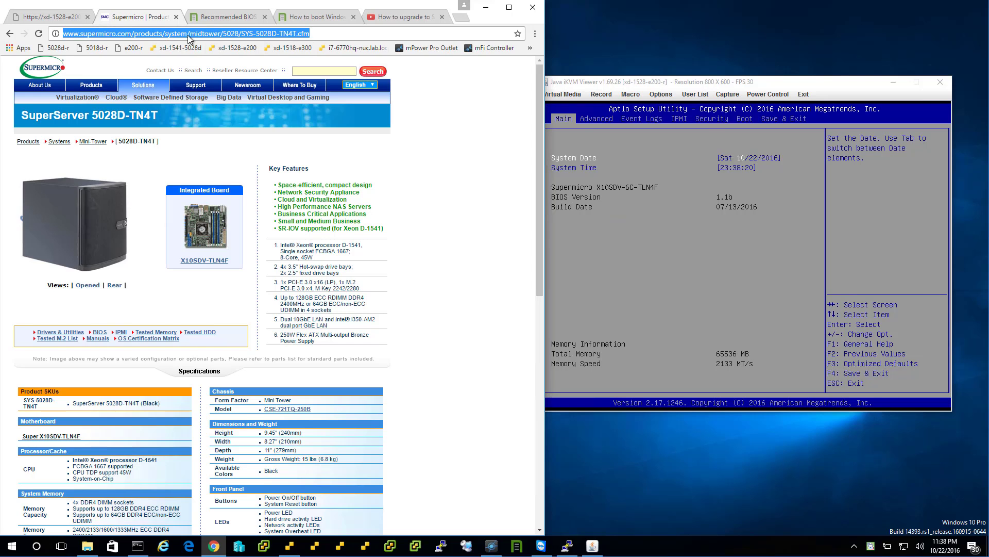
{"action": "type", "text": "sys 502"}
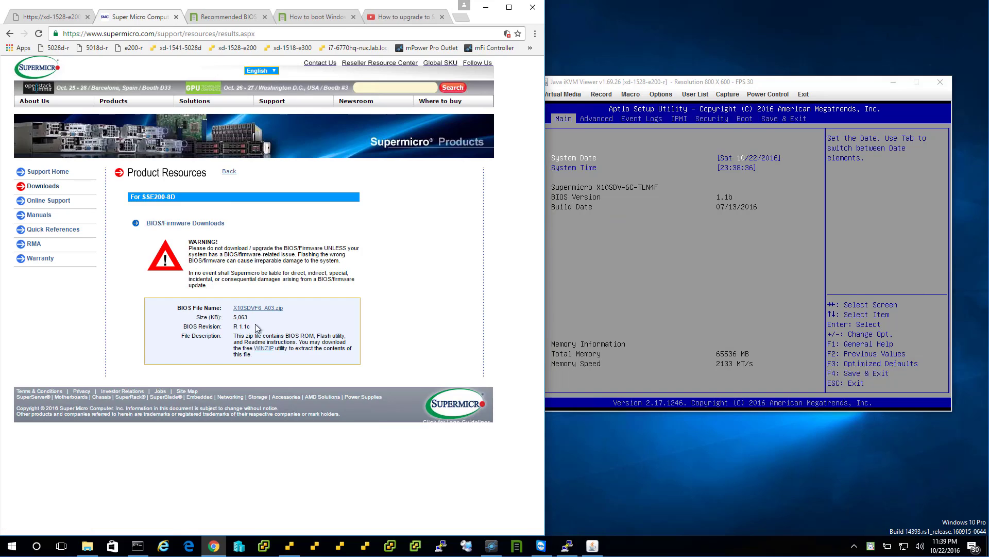
Step: Accept the EULA, save X10SDVF6_A03.zip into Downloads and open the zip
{"action": "left_click", "coordinate": [256, 308]}
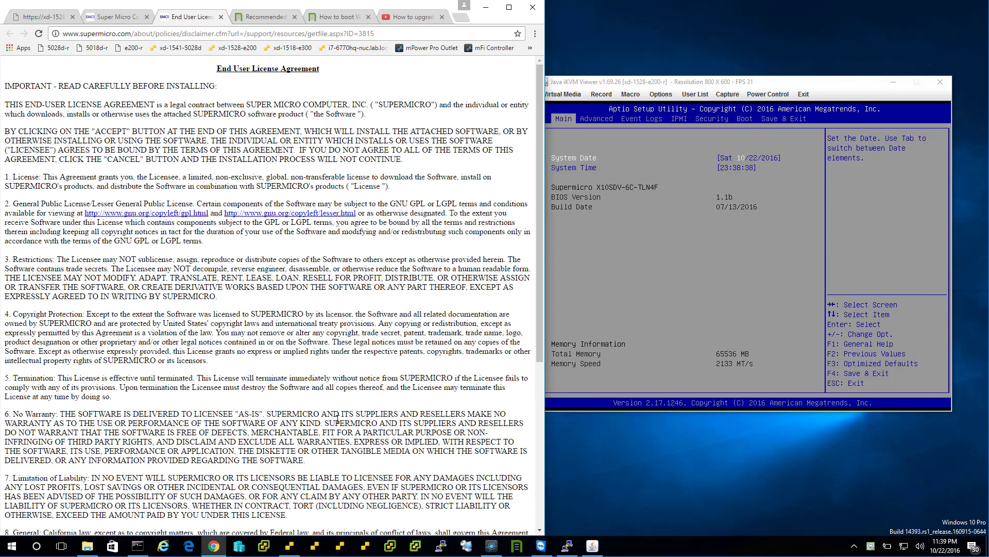
{"action": "scroll", "scroll_direction": "down", "scroll_amount": 3}
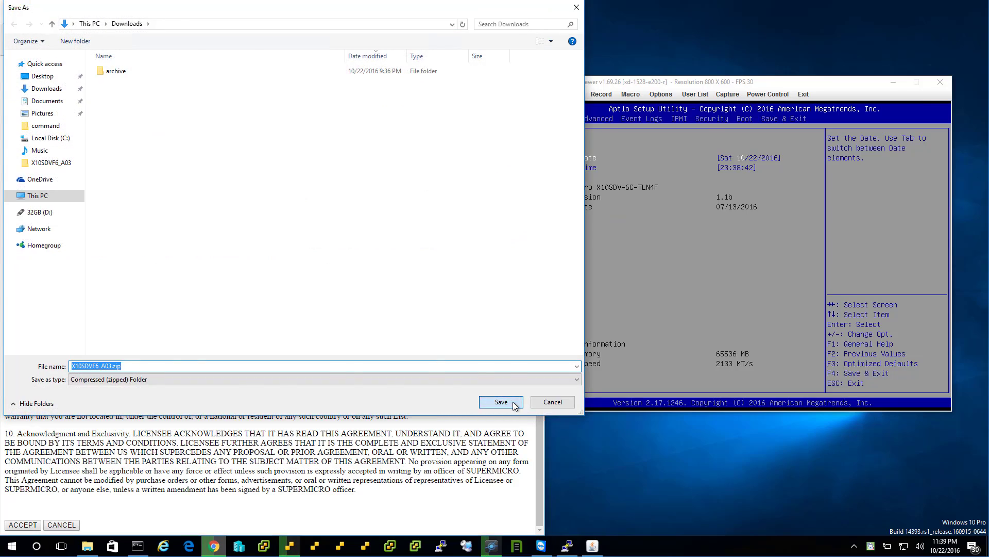
{"action": "left_click", "coordinate": [501, 402]}
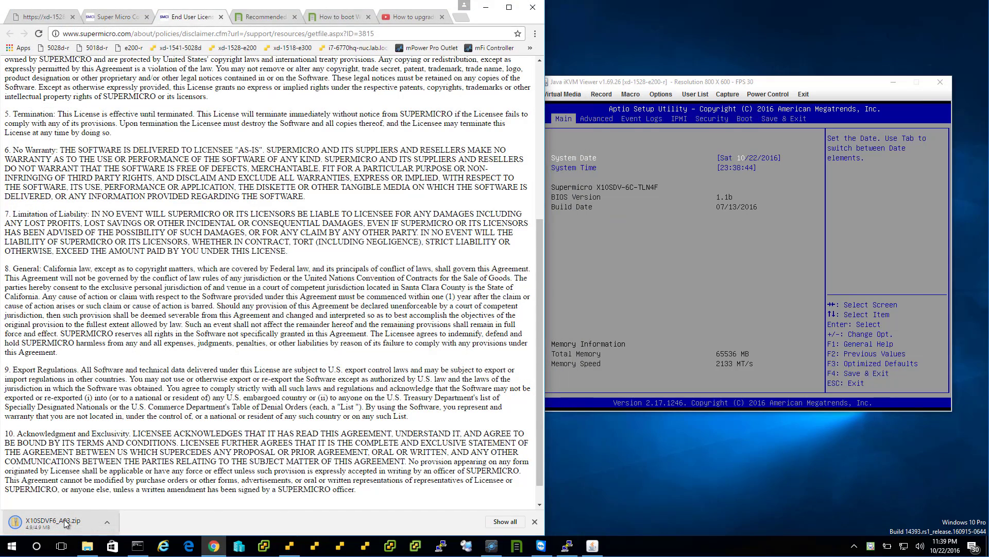
{"action": "left_click", "coordinate": [46, 520]}
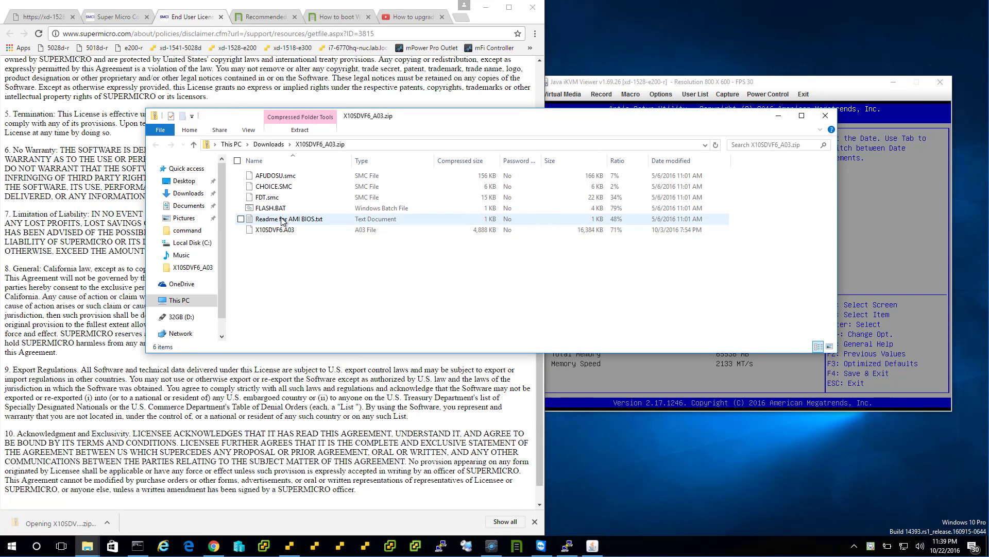
Step: Copy the BIOS files onto the 32GB (D:) drive; ejecting it is refused
{"action": "right_click", "coordinate": [280, 218]}
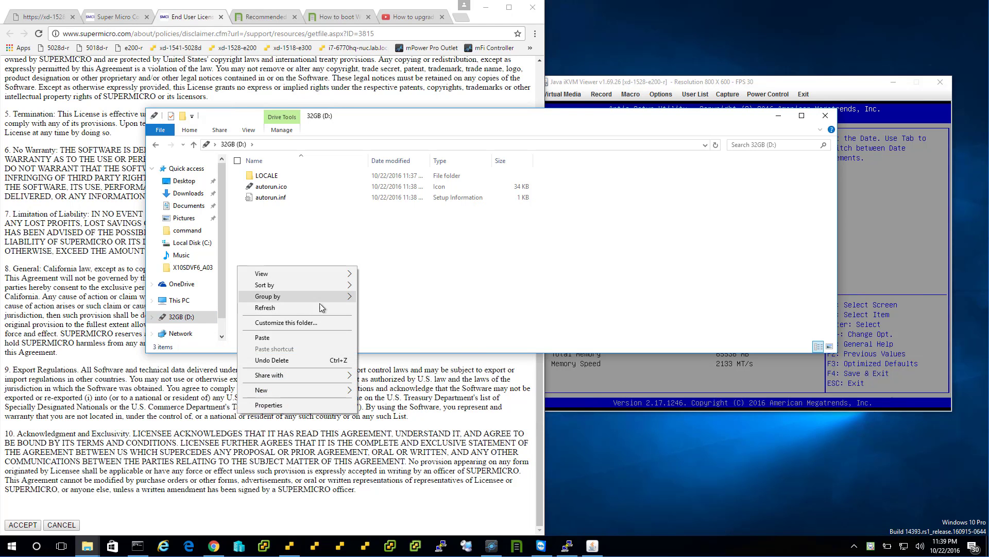
{"action": "left_click", "coordinate": [291, 340]}
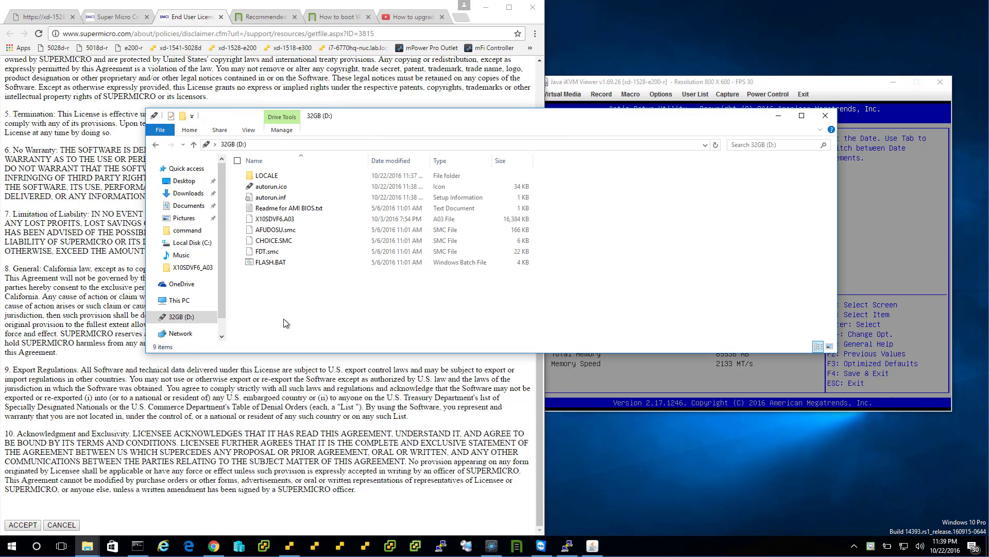
{"action": "right_click", "coordinate": [176, 316]}
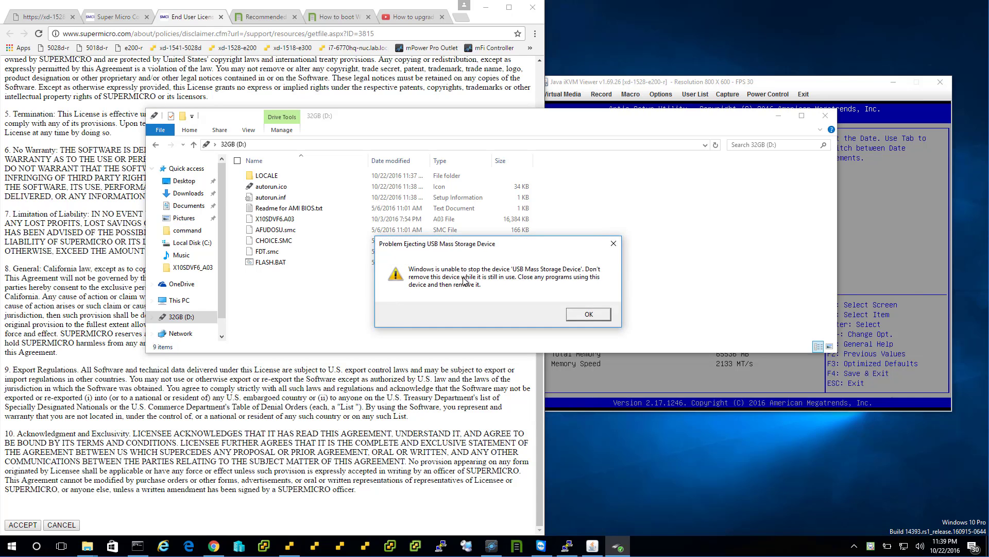
{"action": "left_click", "coordinate": [586, 314]}
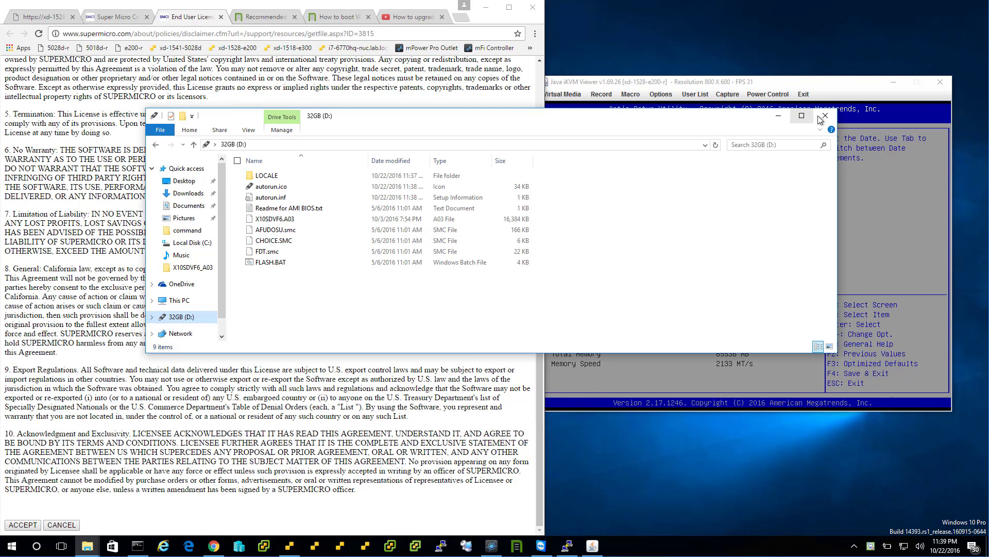
Step: Close the drive window, try ejecting Ultra Fit via Safely Remove Hardware (refused), close the EULA tab
{"action": "left_click", "coordinate": [825, 117]}
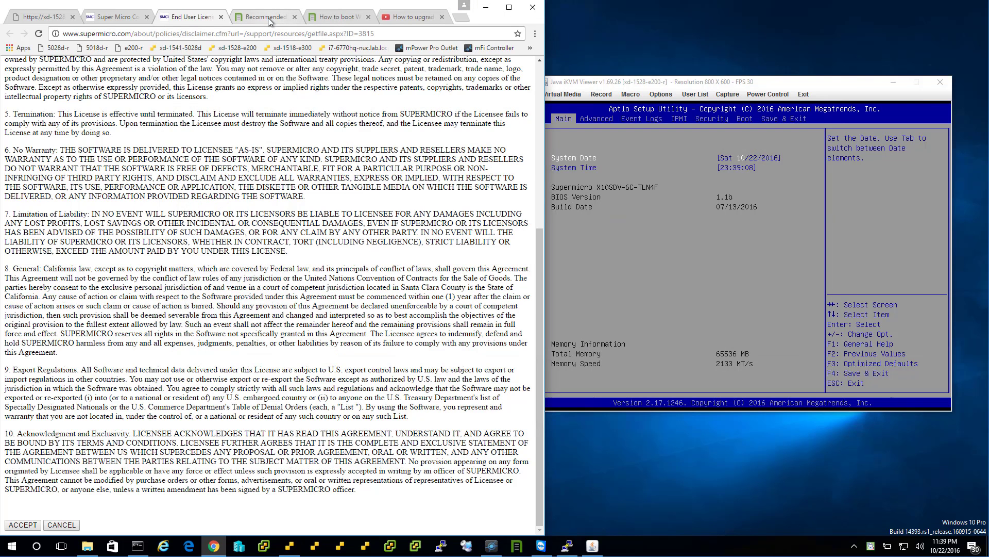
{"action": "mouse_move", "coordinate": [264, 17]}
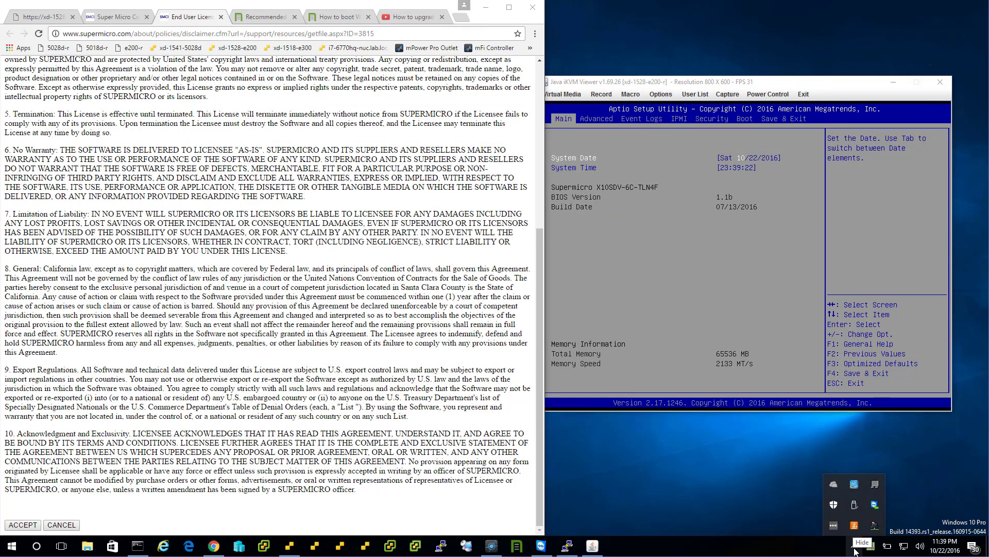
{"action": "left_click", "coordinate": [874, 525]}
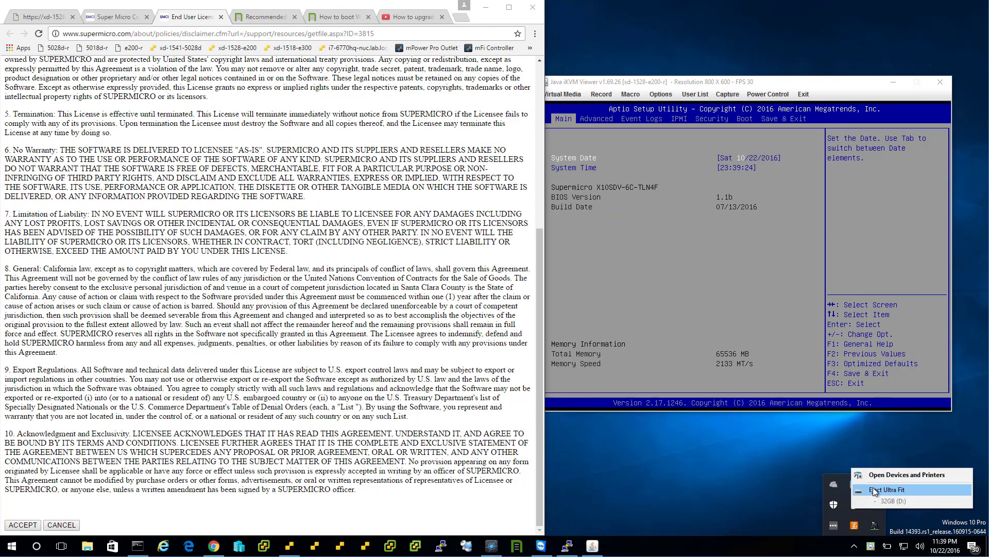
{"action": "left_click", "coordinate": [883, 490]}
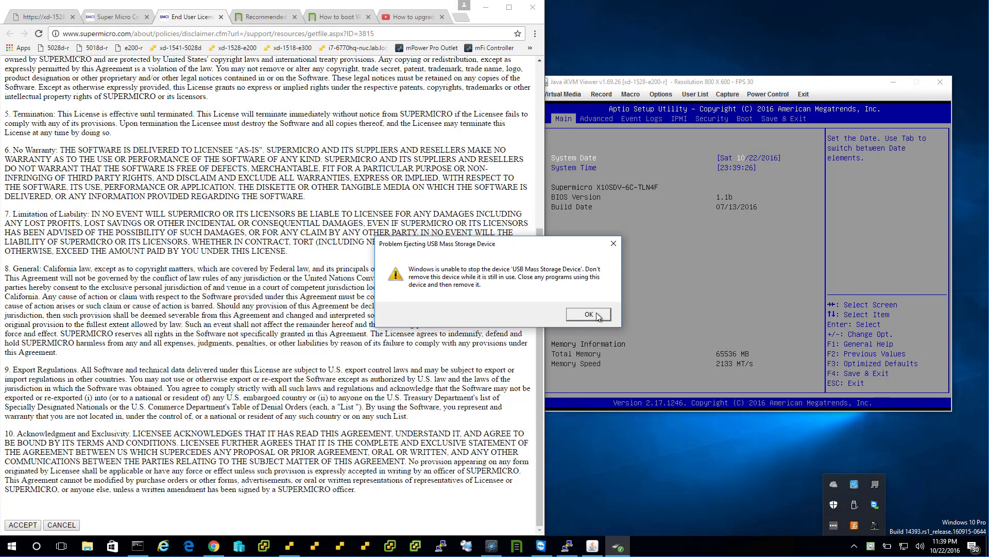
{"action": "left_click", "coordinate": [586, 315]}
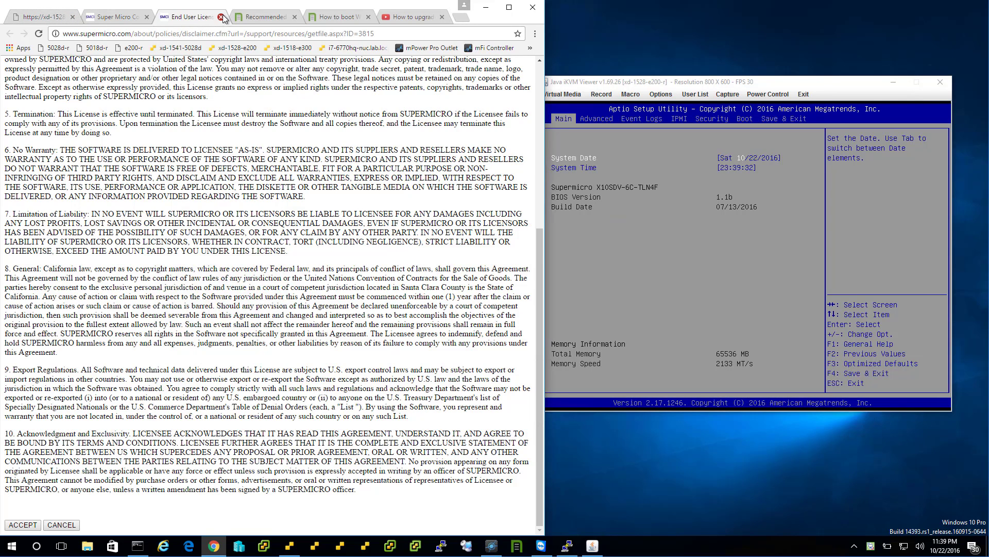
{"action": "left_click", "coordinate": [22, 524]}
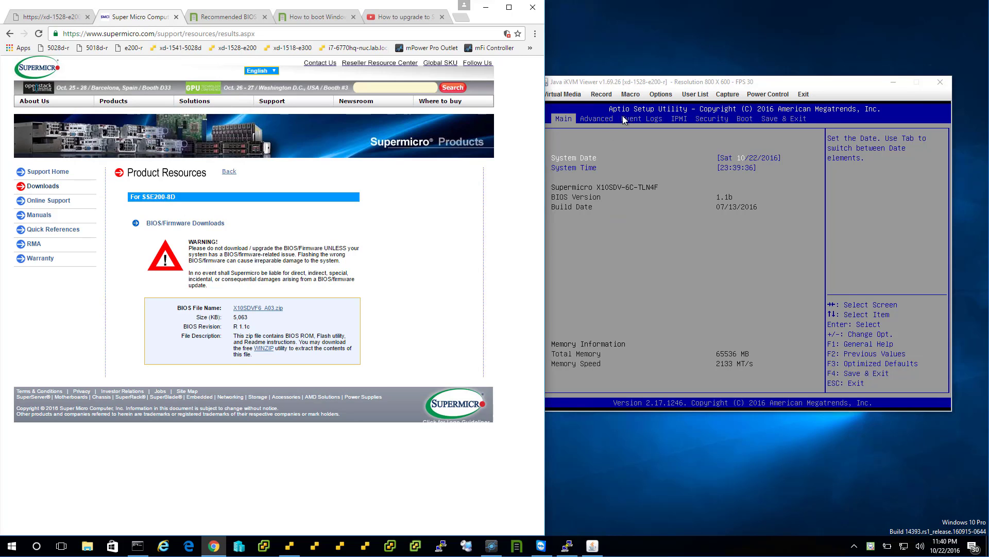
{"action": "mouse_move", "coordinate": [318, 449]}
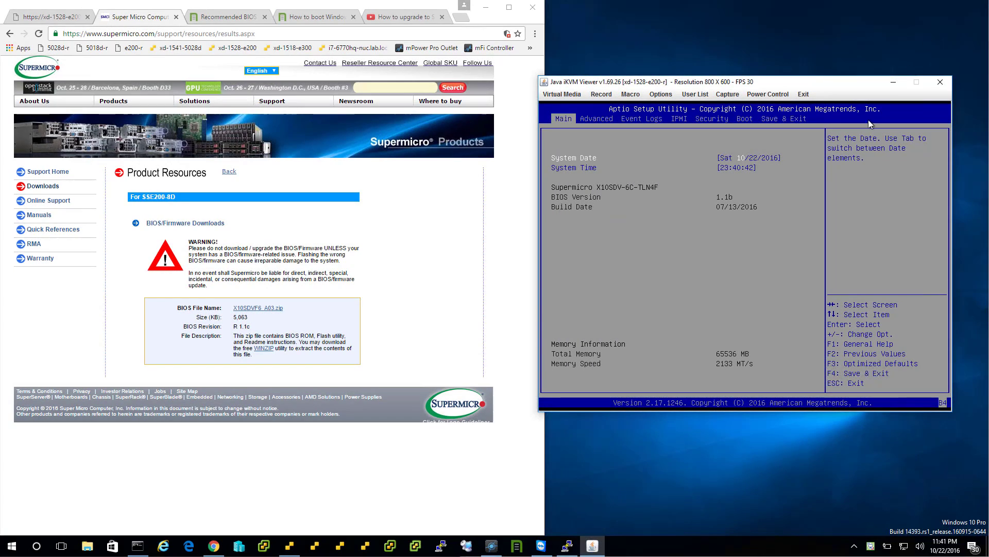
Step: Change options in the Aptio setup Boot tab, leaving boot mode at DUAL
{"action": "left_click", "coordinate": [744, 119]}
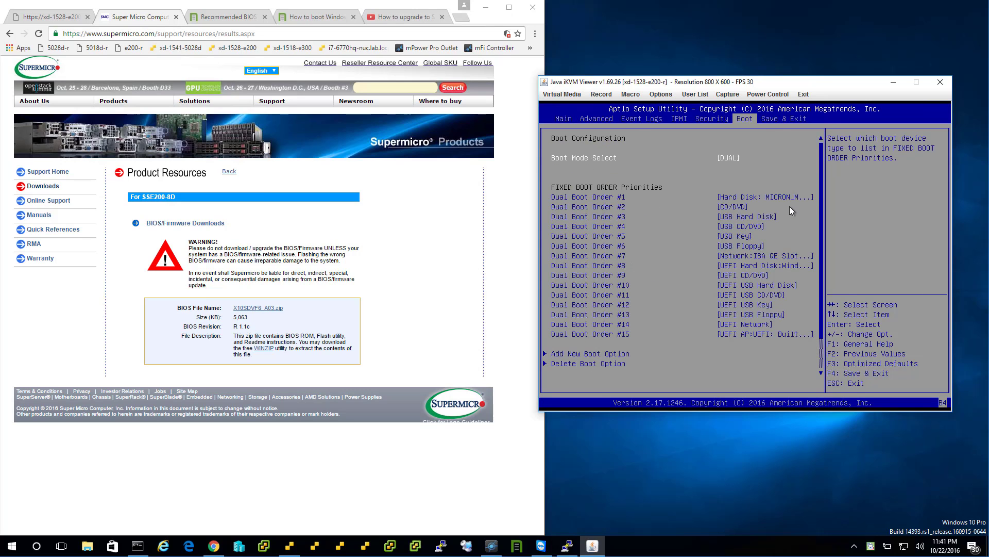
{"action": "left_click", "coordinate": [728, 156]}
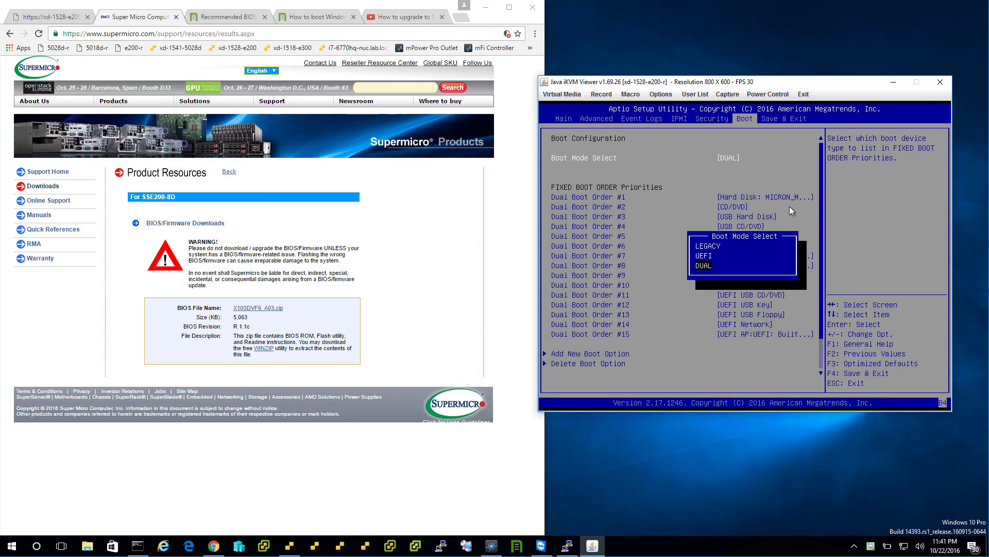
{"action": "left_click", "coordinate": [702, 256]}
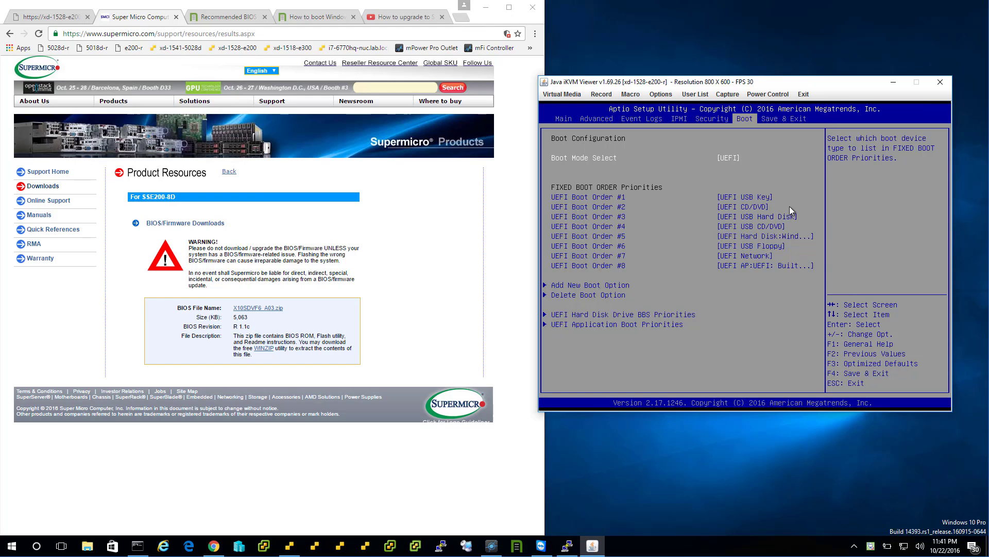
{"action": "left_click", "coordinate": [727, 157]}
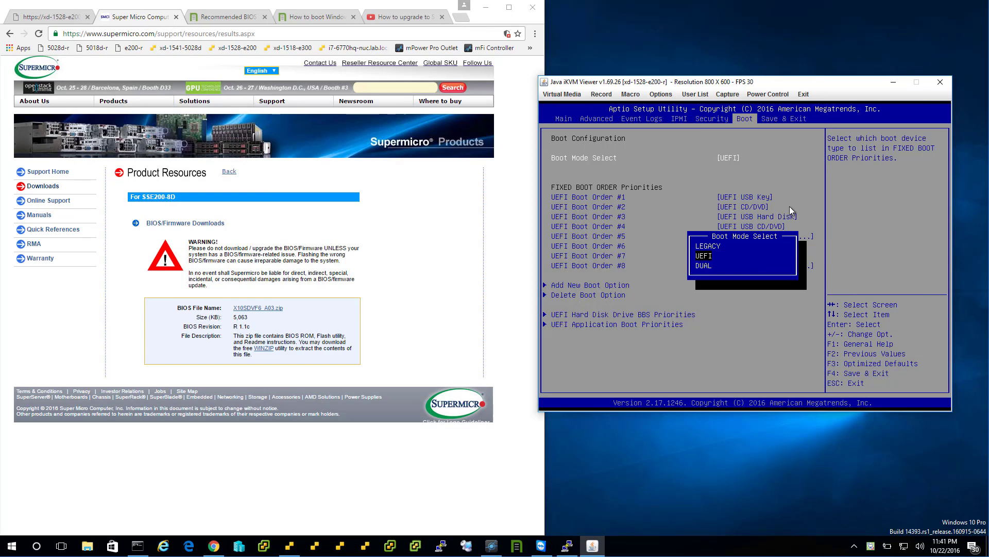
{"action": "left_click", "coordinate": [703, 265]}
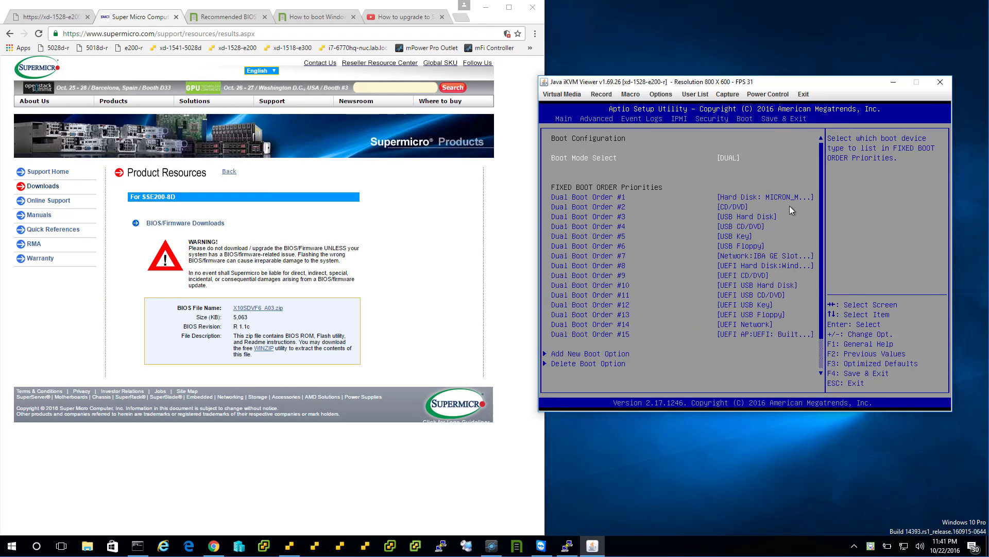
Step: Choose Save Changes and Reset on the Save & Exit tab and confirm
{"action": "left_click", "coordinate": [783, 117]}
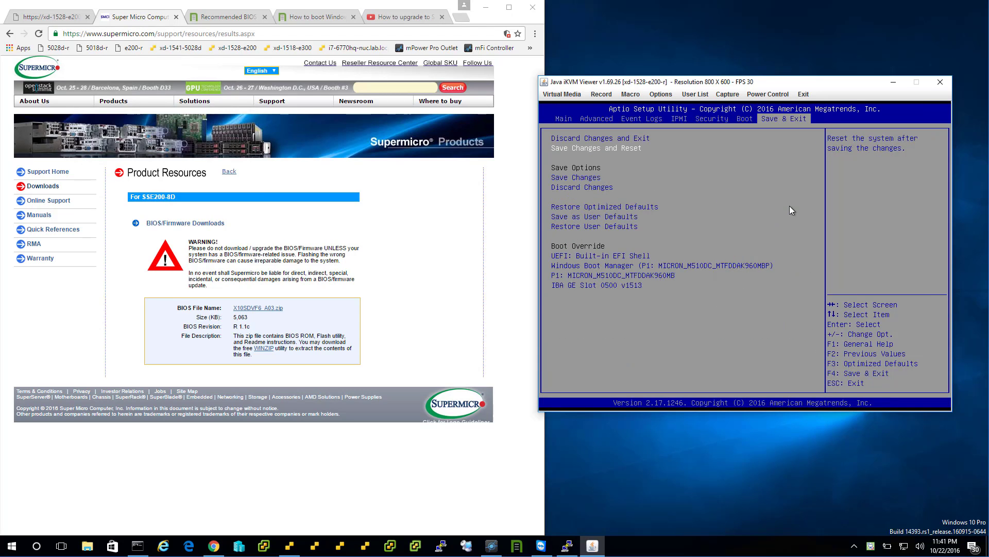
{"action": "left_click", "coordinate": [595, 147]}
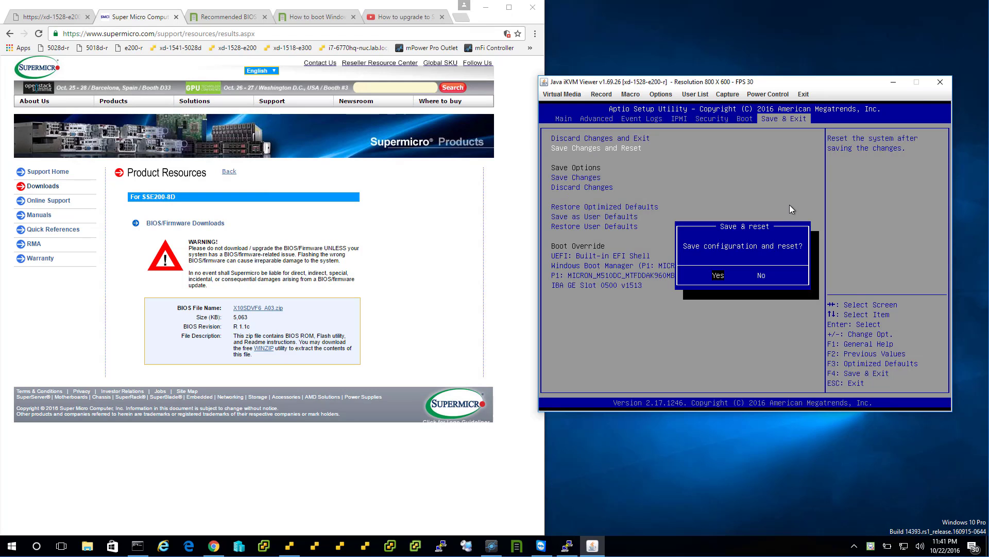
{"action": "left_click", "coordinate": [717, 274]}
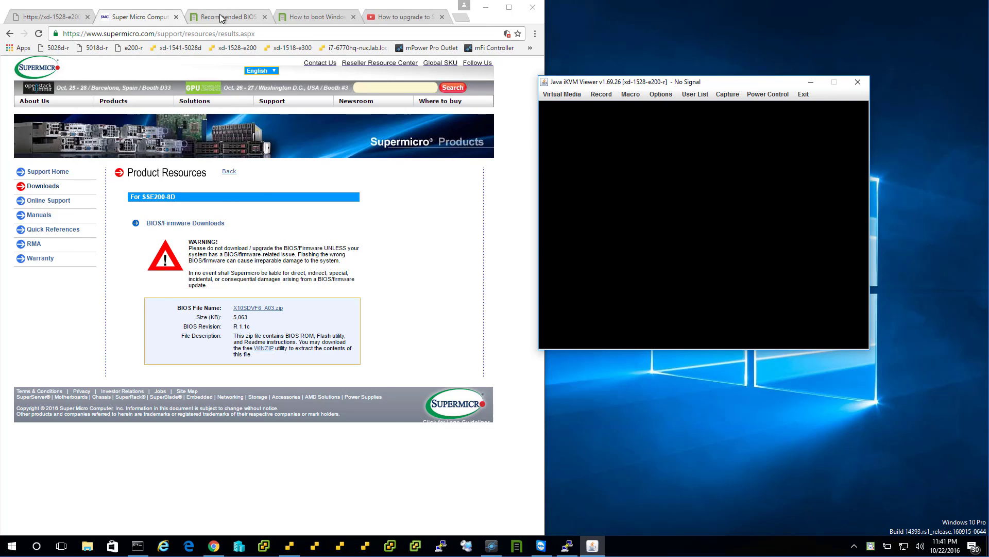
Step: Switch to the TinkerTry 'How to boot Windows' NVMe article tab
{"action": "left_click", "coordinate": [316, 15]}
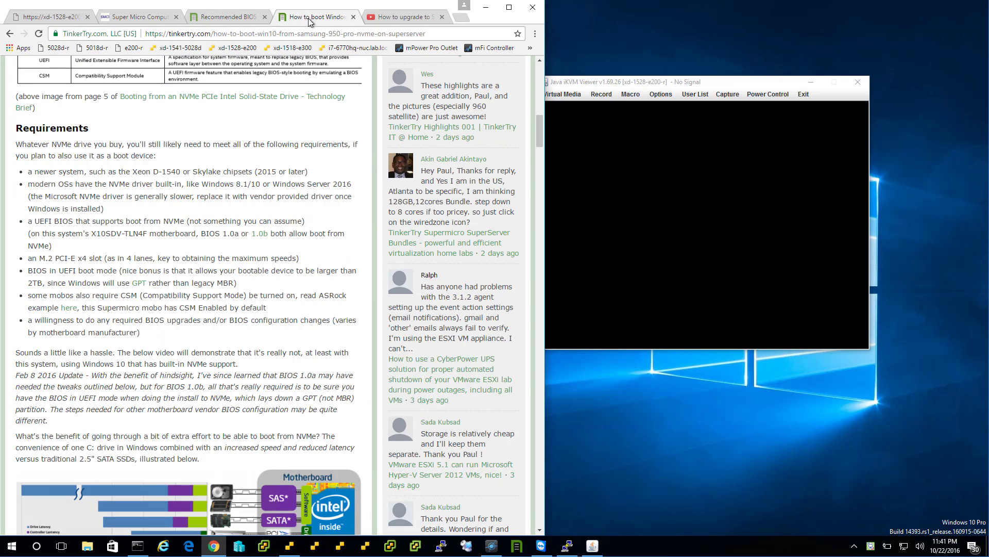
{"action": "mouse_move", "coordinate": [216, 85]}
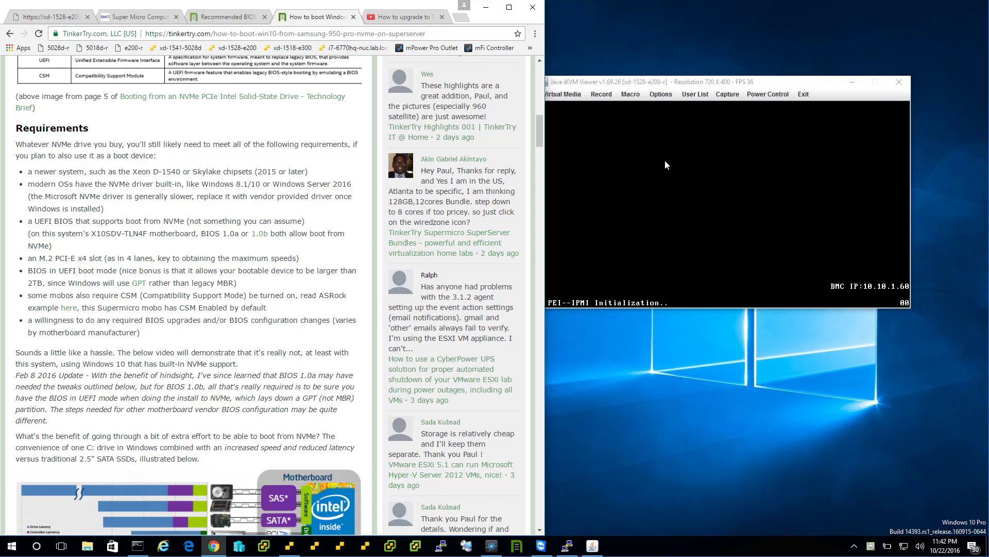
{"action": "mouse_move", "coordinate": [722, 87]}
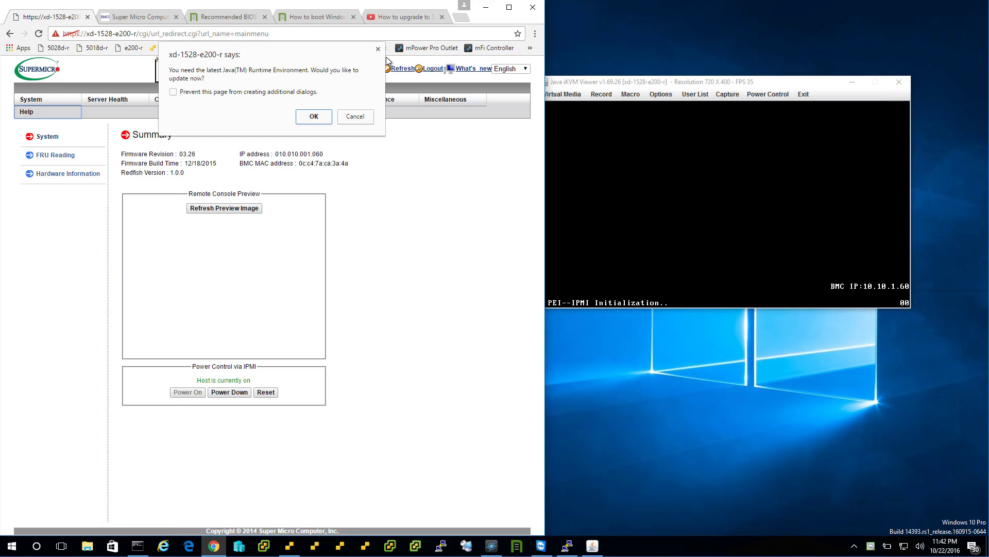
Step: Dismiss the Java update prompt and give focus to the iKVM remote console
{"action": "left_click", "coordinate": [314, 117]}
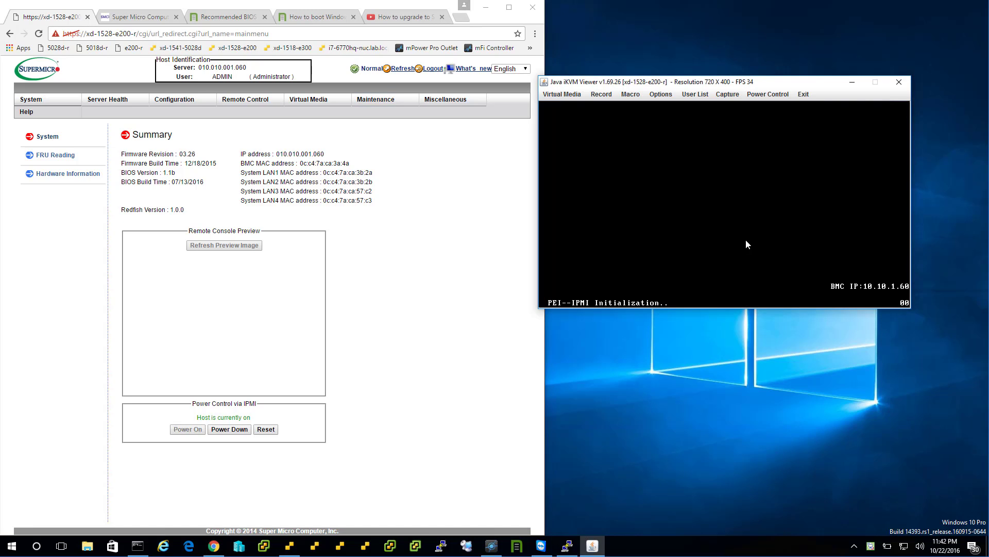
{"action": "left_click", "coordinate": [224, 245]}
{"action": "type", "text": "dir"}
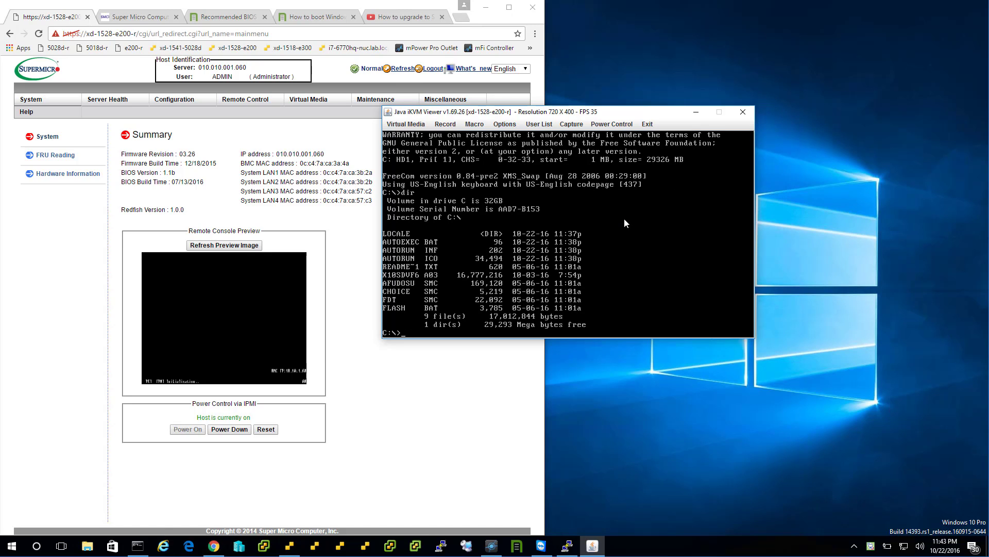
Step: Run FLASH X10SDVF6.A03 at the C:\> prompt to begin reflashing the BIOS
{"action": "type", "text": "FLASH"}
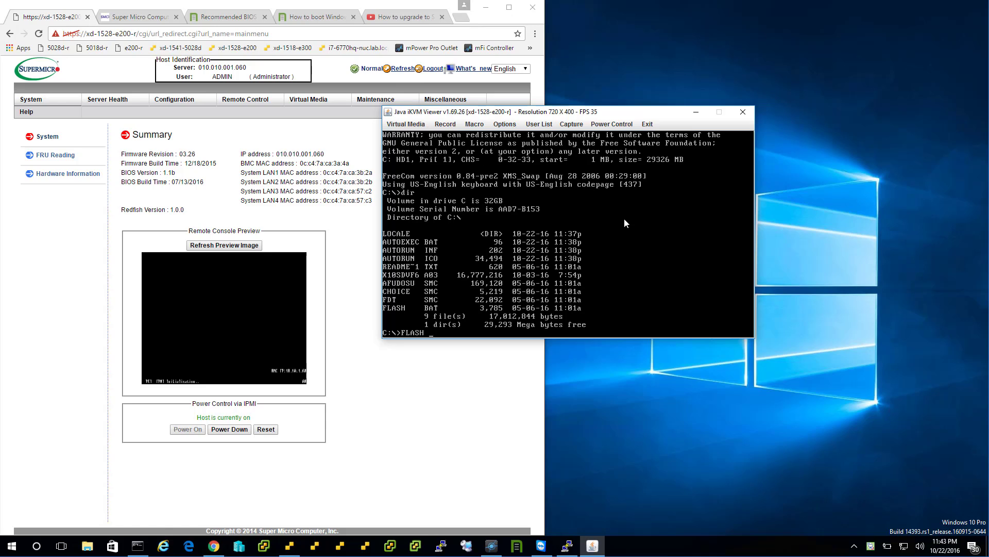
{"action": "type", "text": "X10SDVF6.A03"}
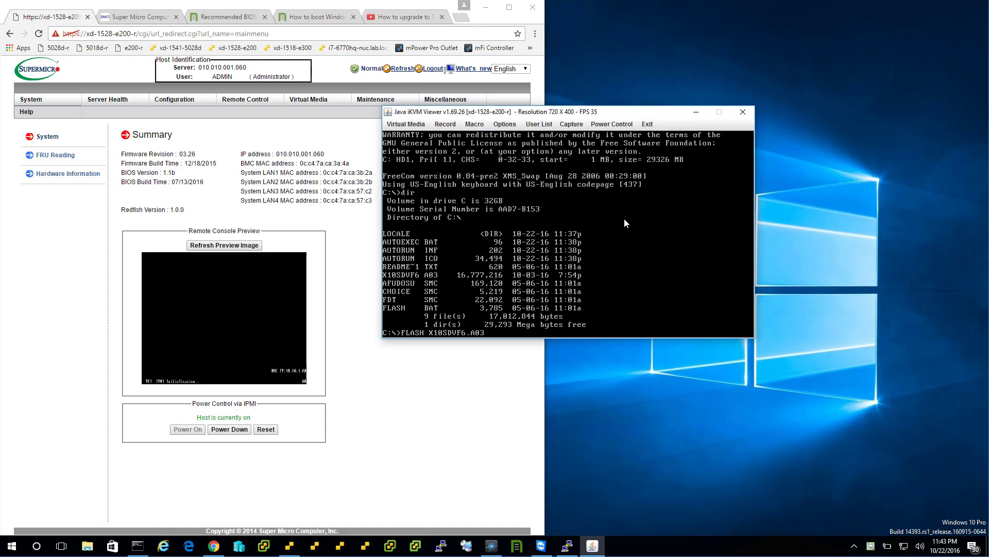
{"action": "key", "text": "enter"}
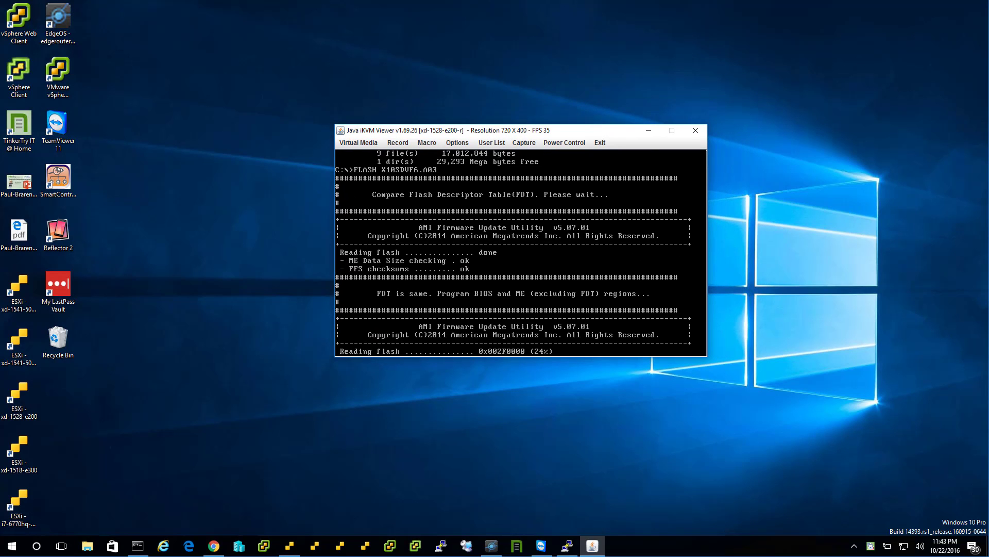
{"action": "mouse_move", "coordinate": [946, 253]}
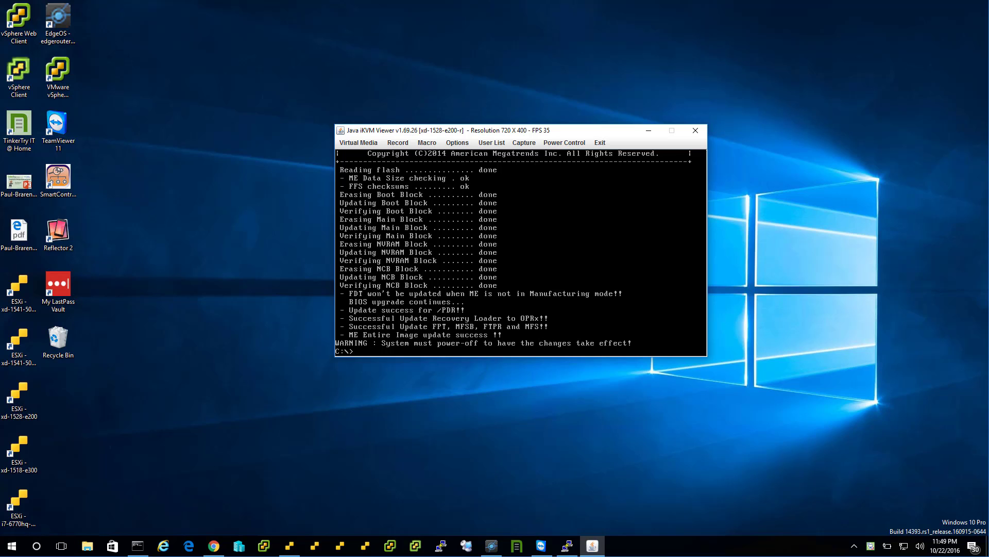
{"action": "mouse_move", "coordinate": [602, 154]}
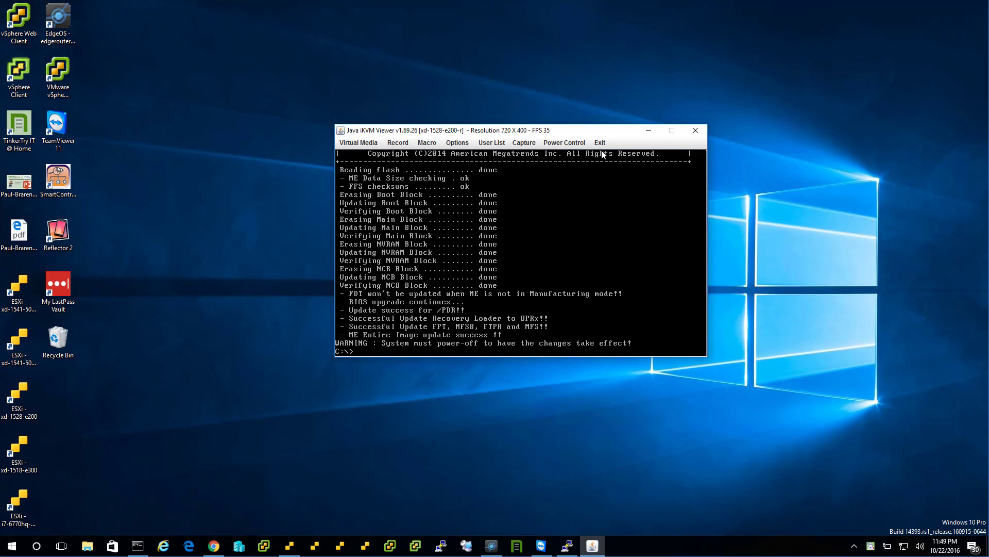
Step: Power the server off via Power Control > Set Power Off
{"action": "left_click", "coordinate": [563, 142]}
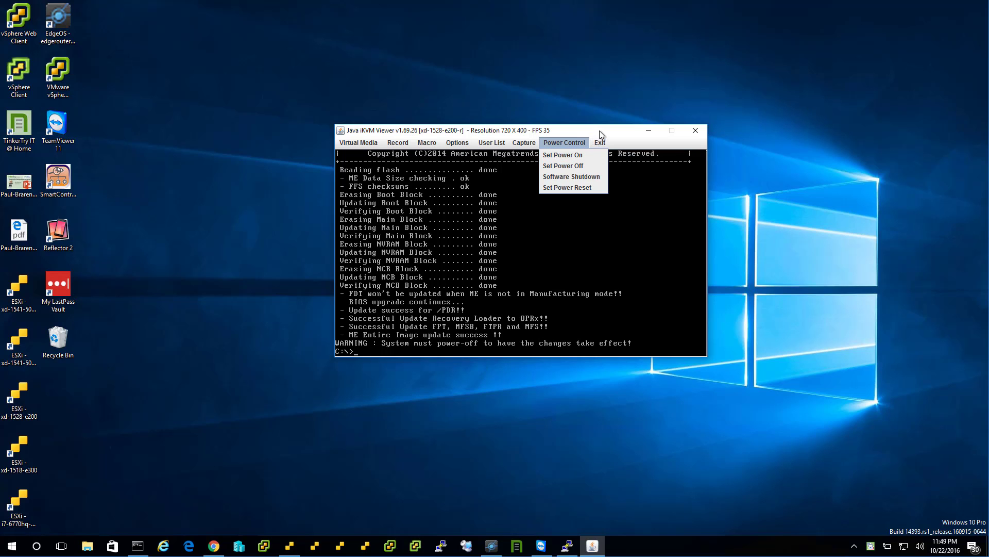
{"action": "left_click", "coordinate": [598, 130]}
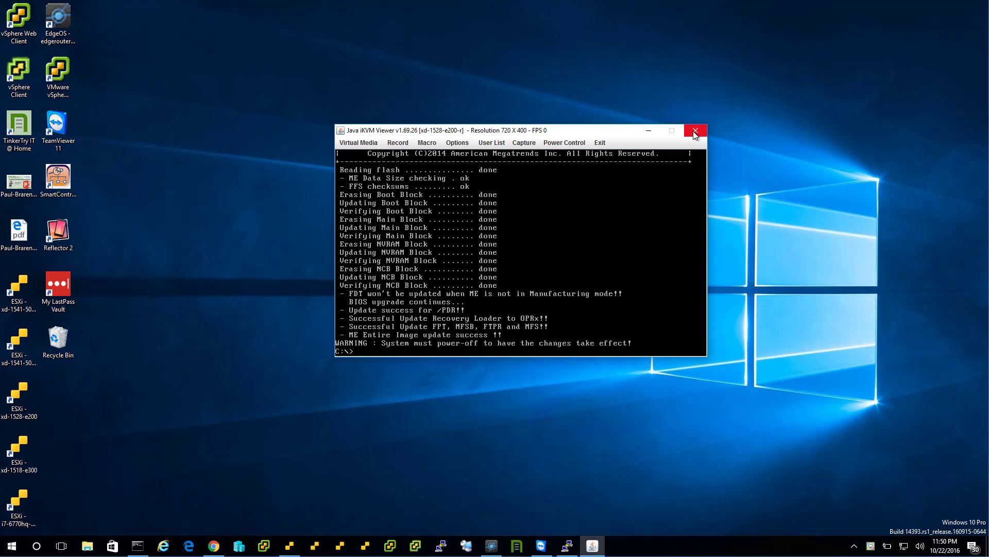
Step: Close the iKVM Viewer window and bring Chrome back up
{"action": "left_click", "coordinate": [695, 131]}
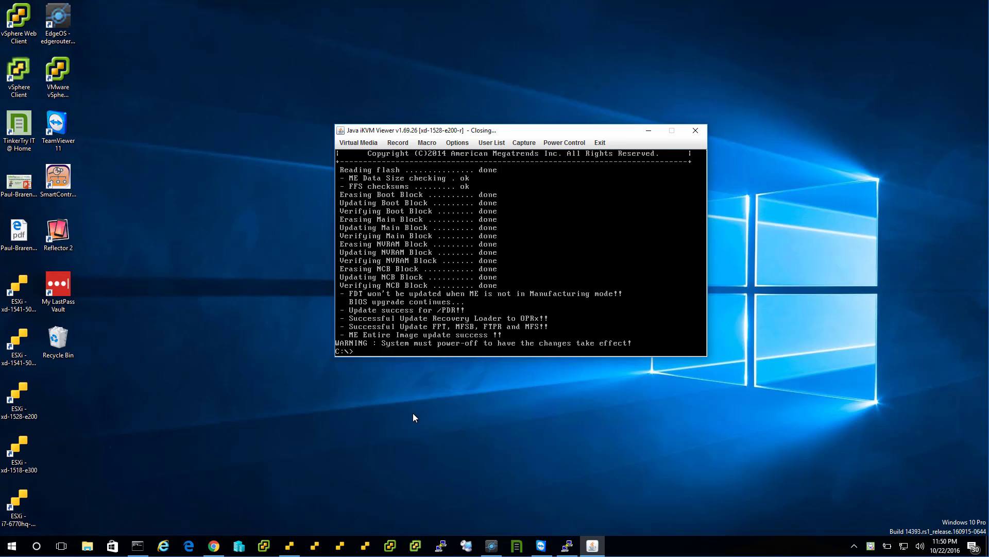
{"action": "left_click", "coordinate": [695, 131]}
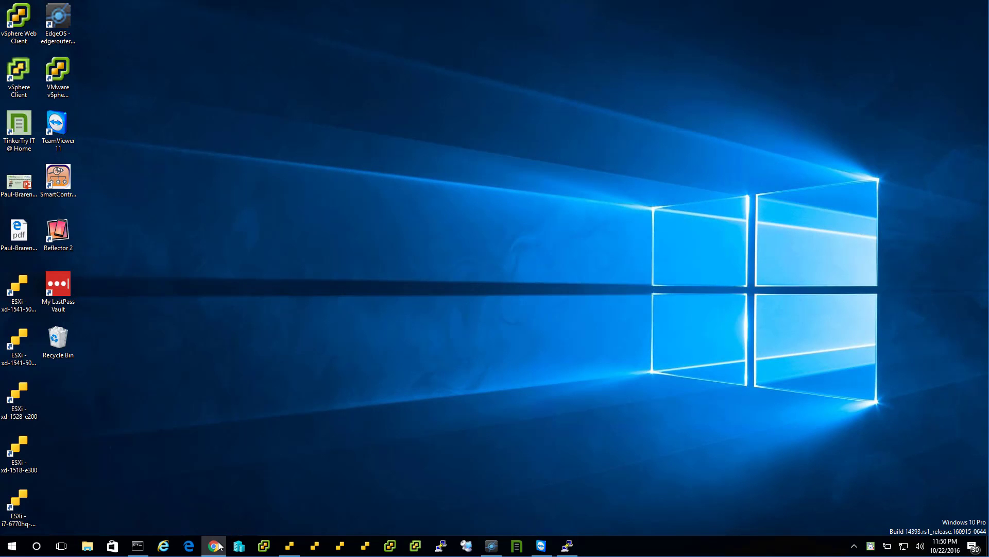
{"action": "left_click", "coordinate": [214, 546]}
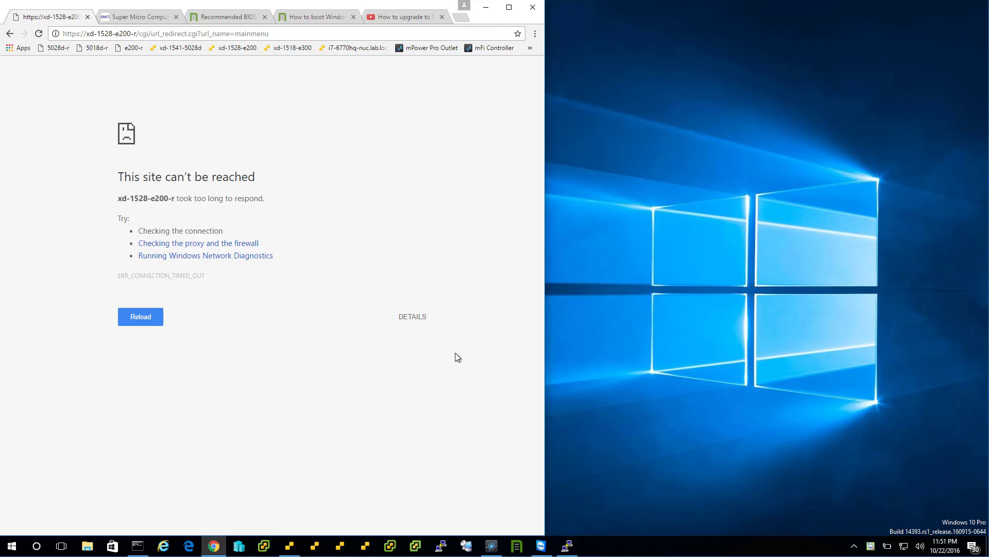
Step: Reload the unreachable IPMI page until it answers with a session-timed-out notice
{"action": "left_click", "coordinate": [140, 316]}
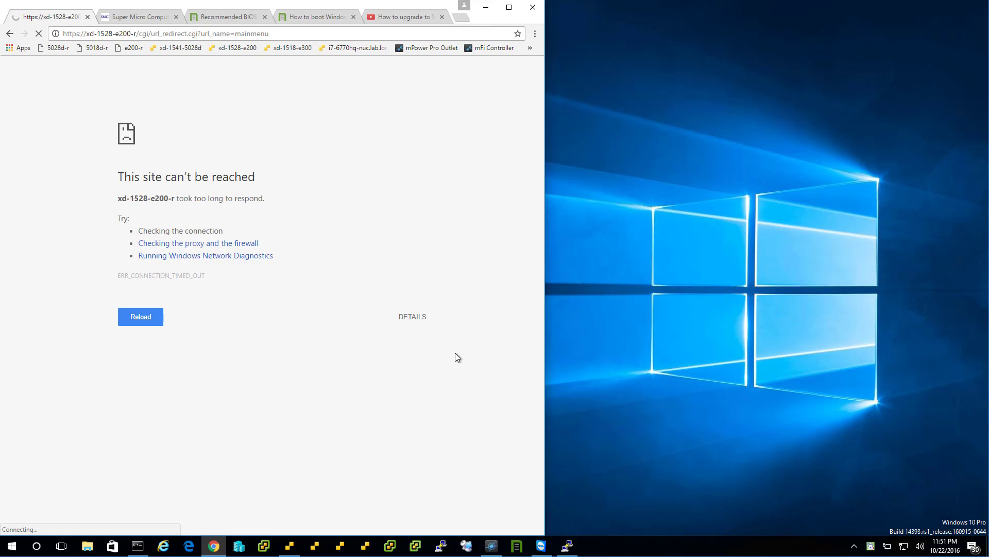
{"action": "mouse_move", "coordinate": [227, 212]}
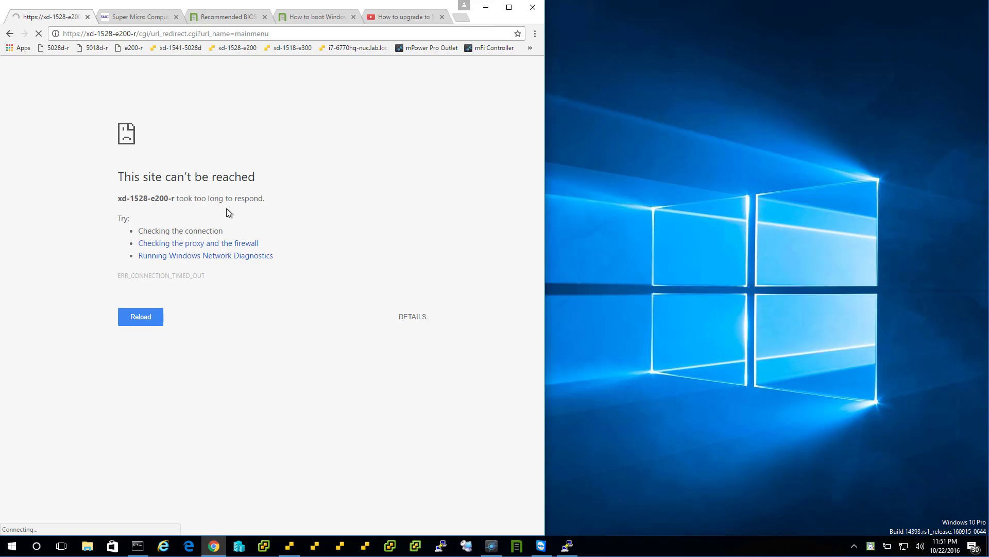
{"action": "mouse_move", "coordinate": [600, 309]}
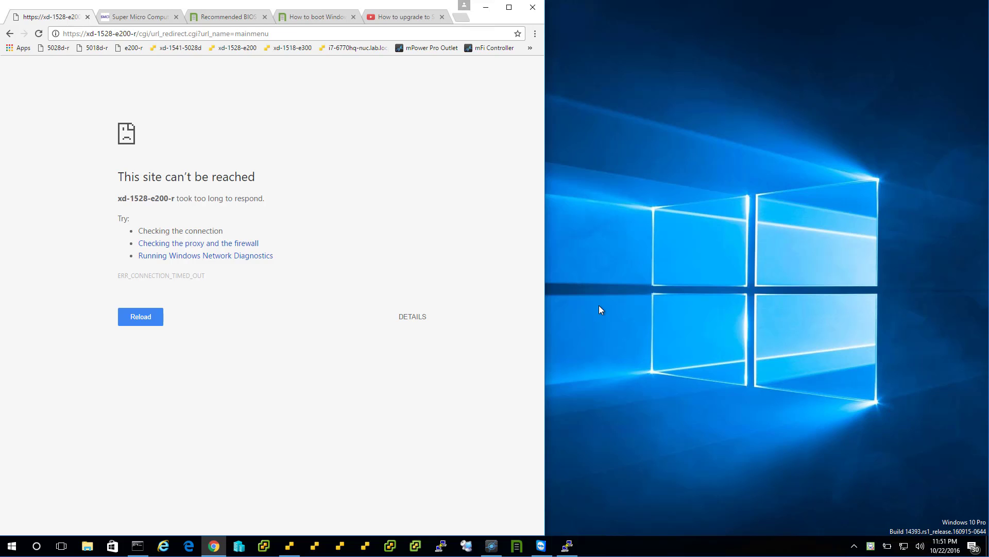
{"action": "mouse_move", "coordinate": [440, 160]}
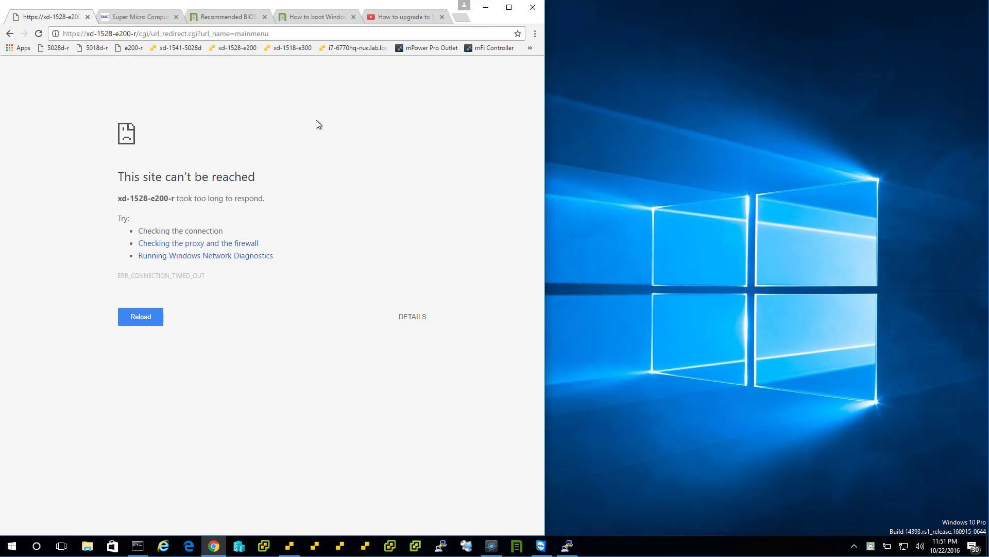
{"action": "left_click", "coordinate": [140, 317]}
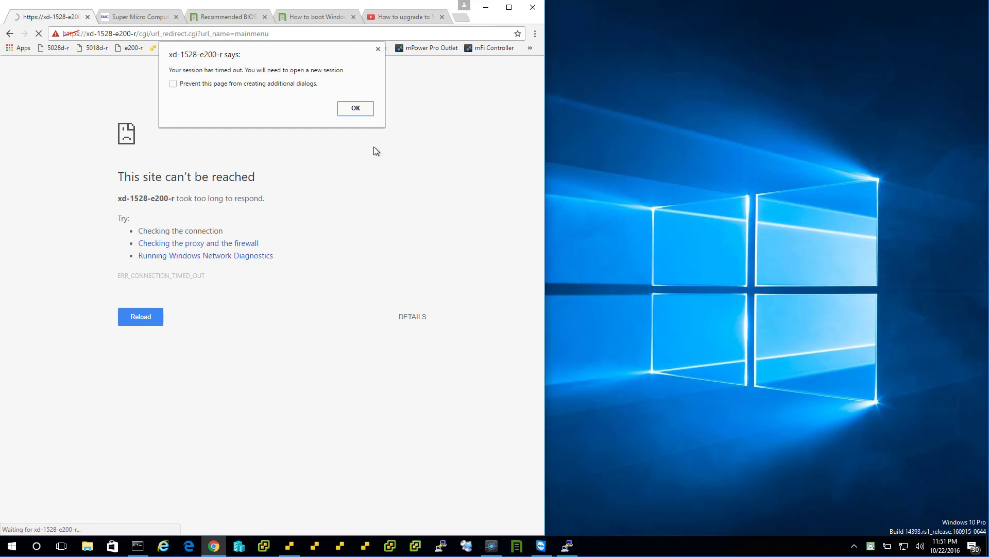
Step: Acknowledge the timeout, log back in, dismiss the Java prompt and view the summary showing BIOS 1.1c
{"action": "left_click", "coordinate": [354, 108]}
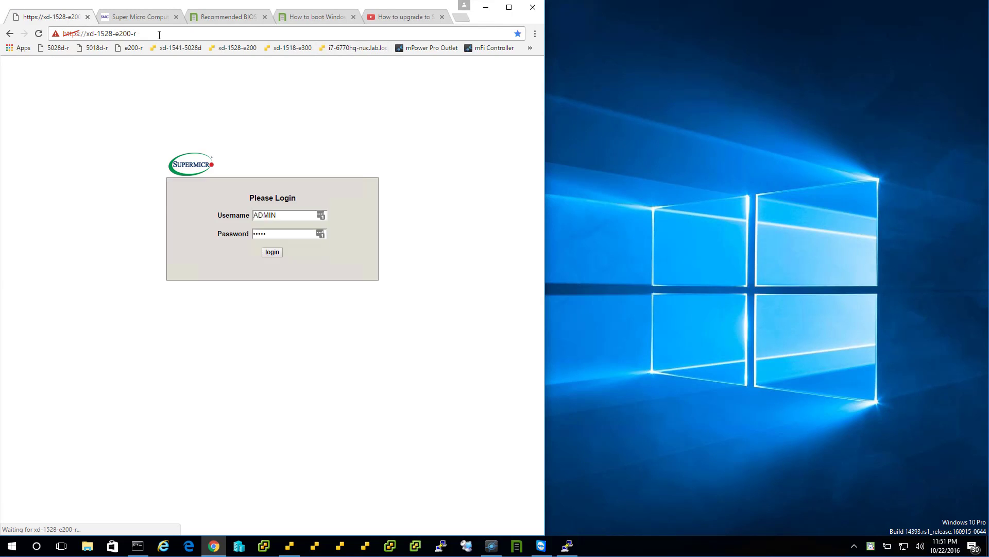
{"action": "left_click", "coordinate": [272, 251]}
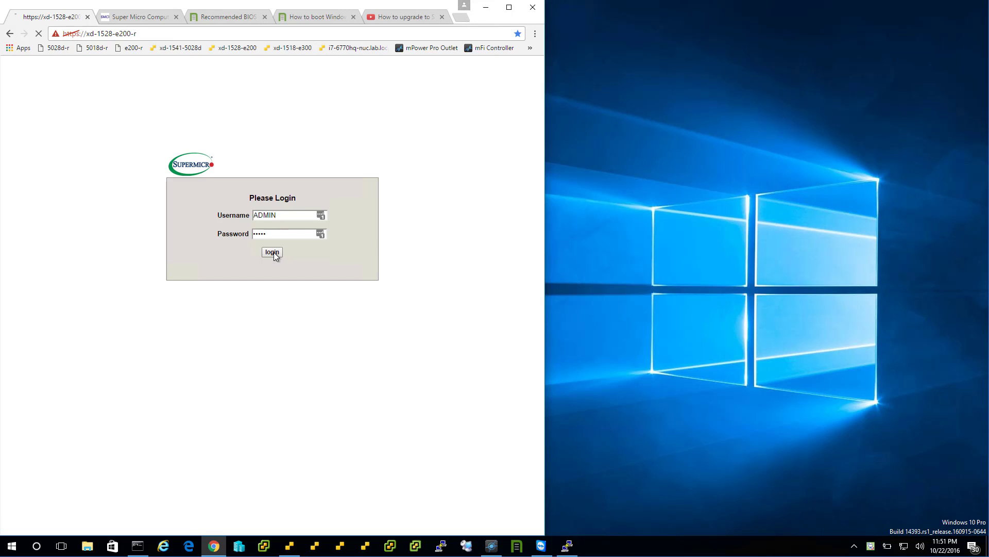
{"action": "left_click", "coordinate": [272, 252]}
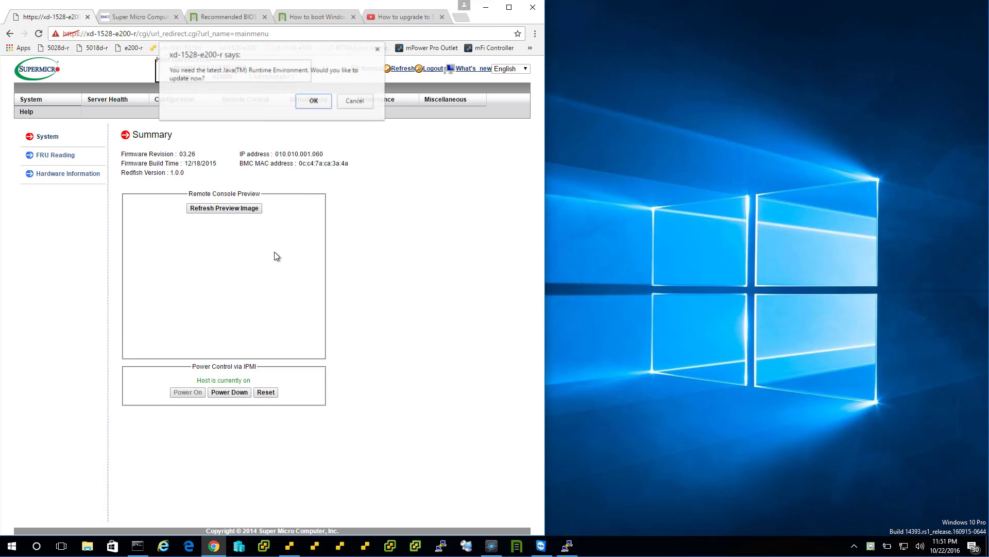
{"action": "left_click", "coordinate": [355, 100]}
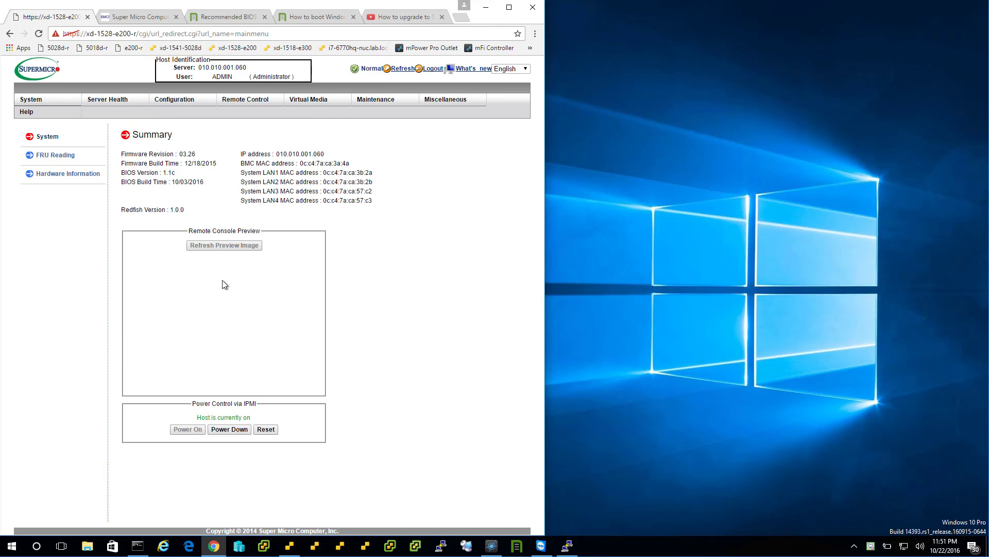
{"action": "mouse_move", "coordinate": [224, 290]}
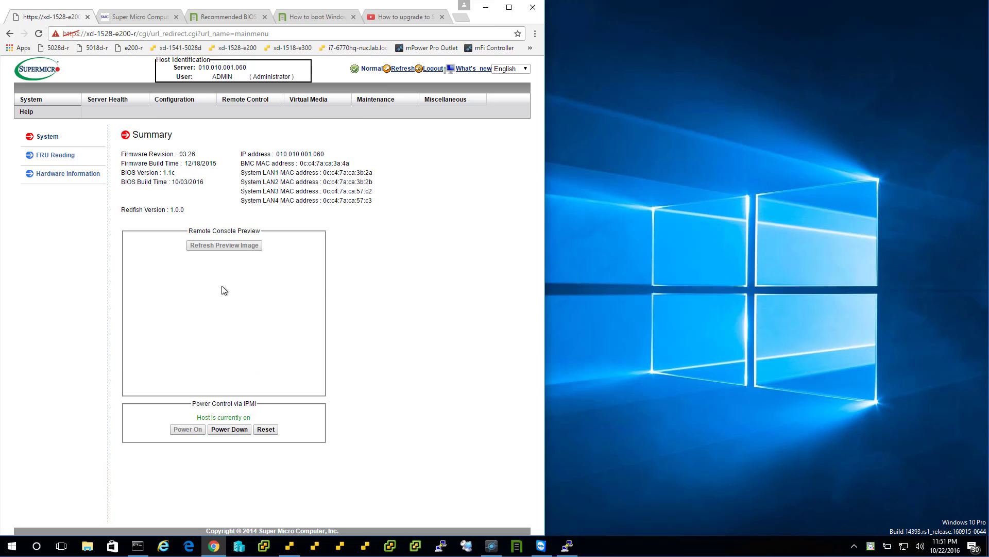
{"action": "left_click", "coordinate": [223, 245]}
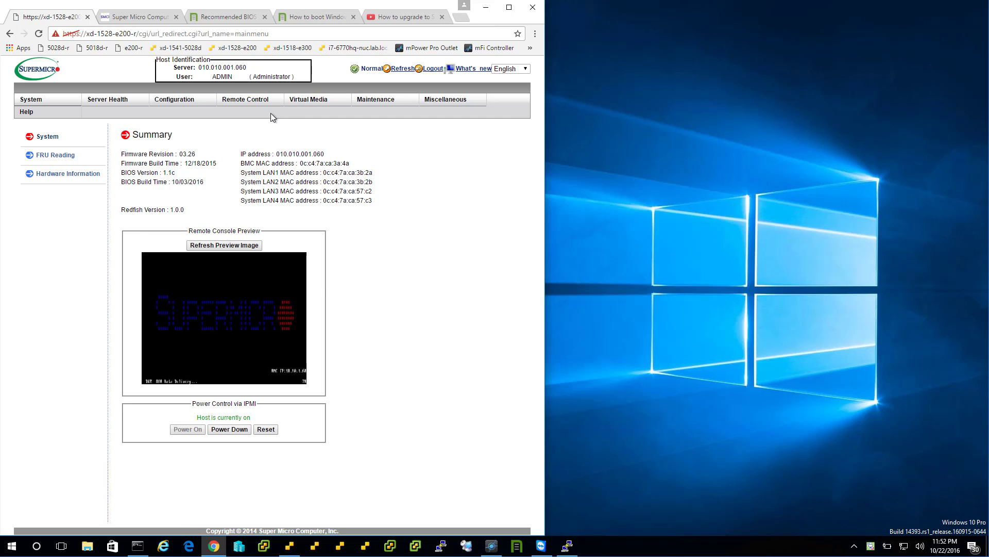
Step: Go to Remote Control > Console Redirection and launch the remote console
{"action": "left_click", "coordinate": [246, 99]}
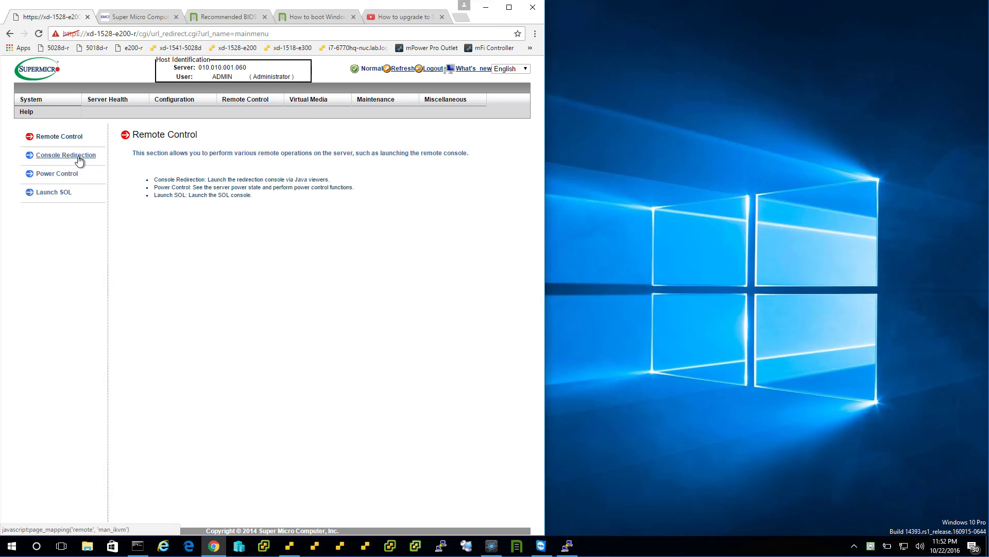
{"action": "left_click", "coordinate": [66, 155]}
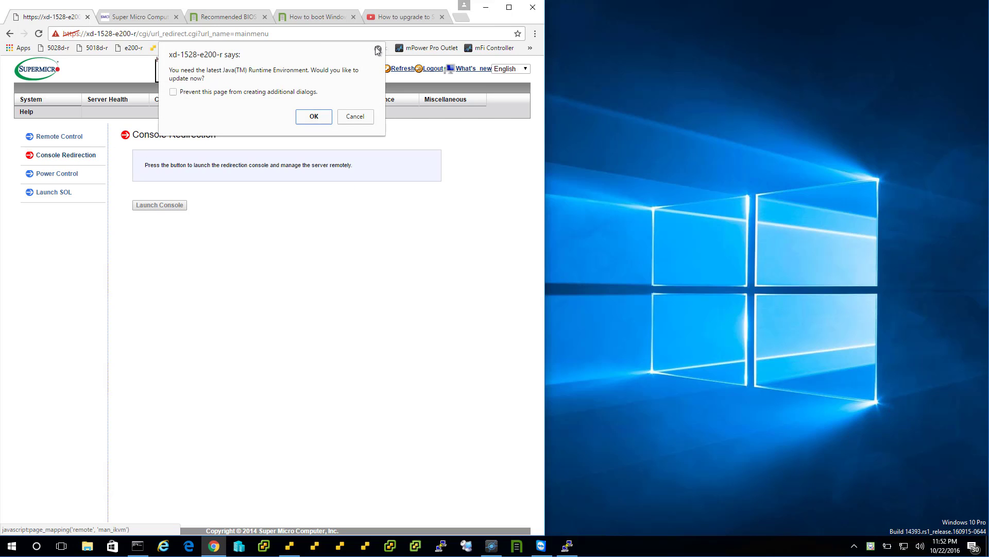
{"action": "left_click", "coordinate": [314, 117]}
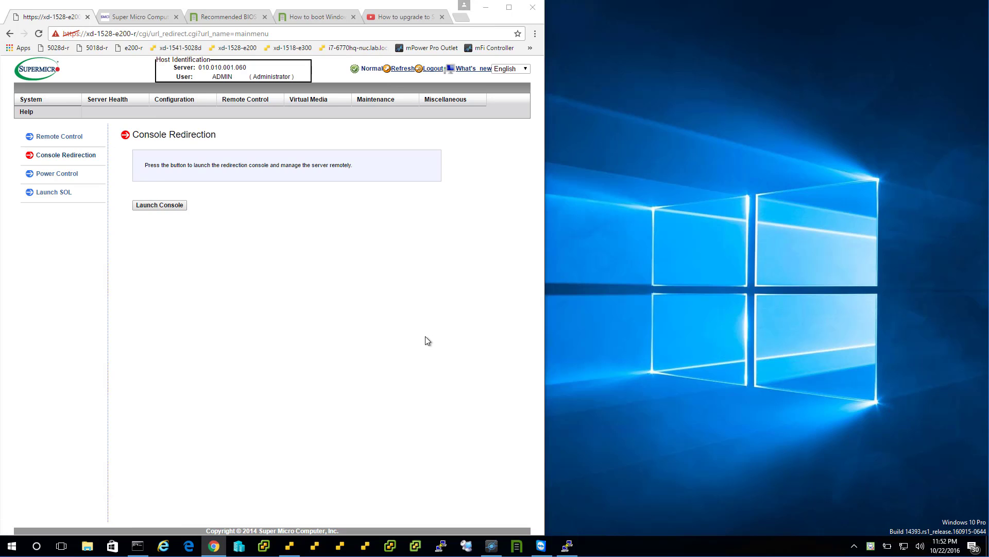
{"action": "left_click", "coordinate": [159, 204]}
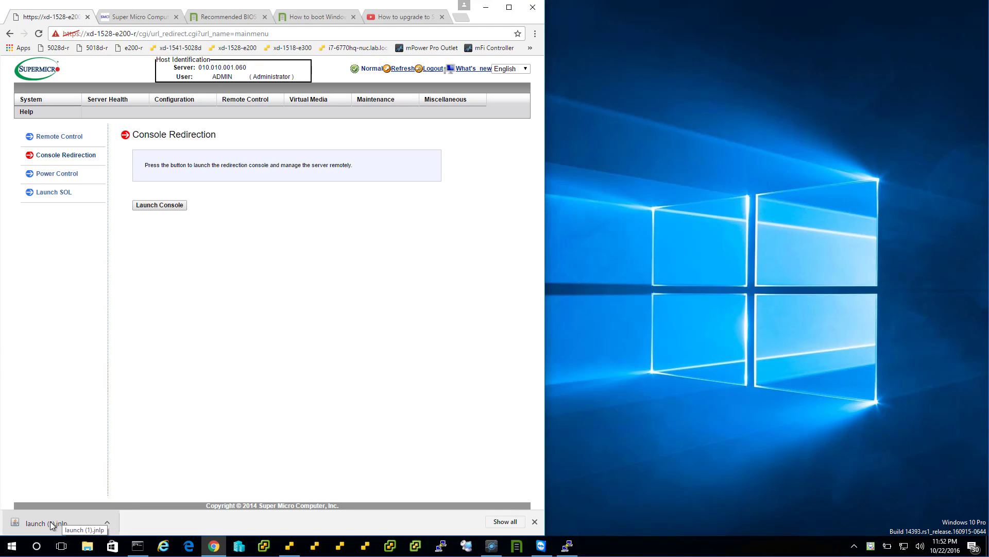
Step: Run launch.jnlp, accept the certificate warning, then OK the failed launch and session timeout
{"action": "left_click", "coordinate": [45, 523]}
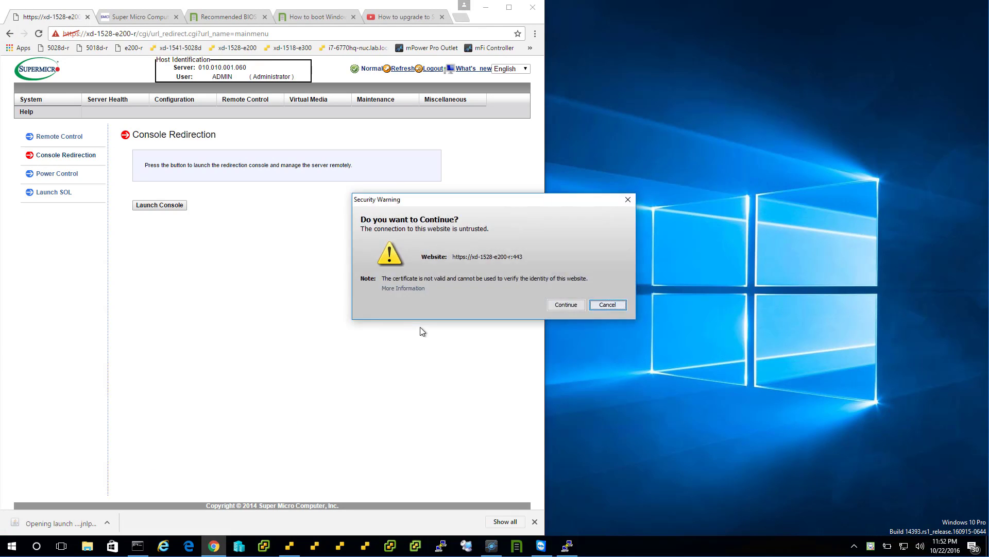
{"action": "left_click", "coordinate": [565, 305]}
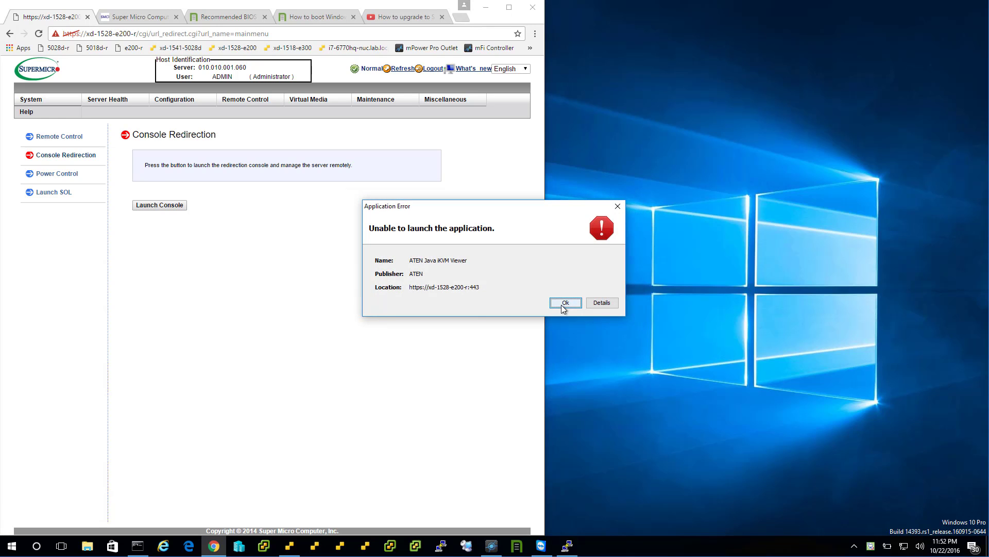
{"action": "left_click", "coordinate": [564, 303]}
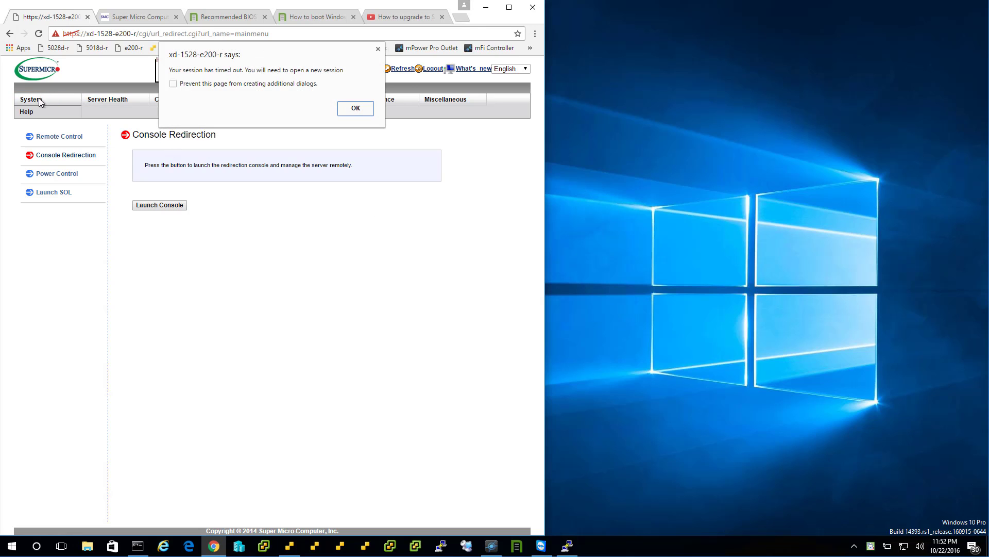
{"action": "left_click", "coordinate": [355, 108]}
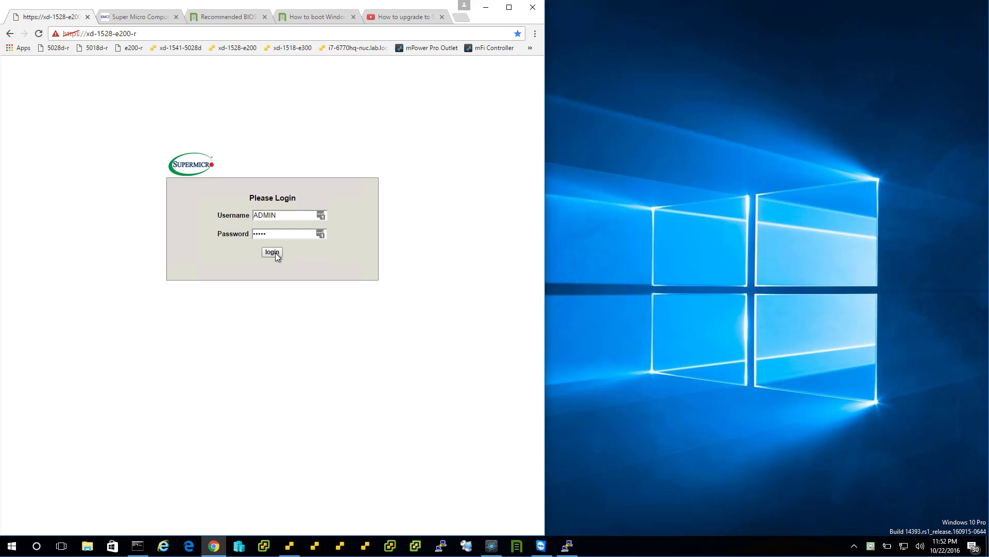
Step: Log back in, decline the Java prompt, and open the iKVM console from the Remote Console Preview
{"action": "left_click", "coordinate": [272, 252]}
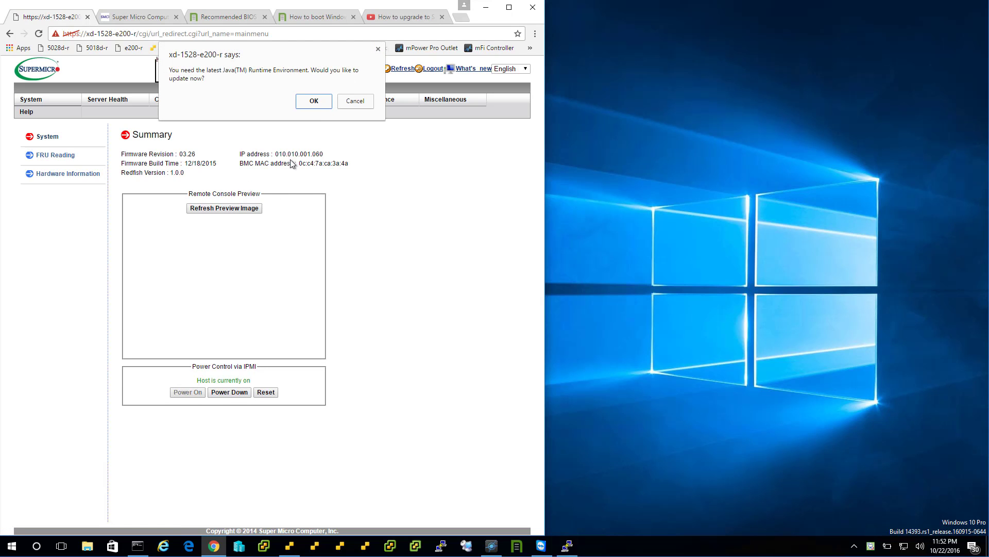
{"action": "left_click", "coordinate": [313, 100]}
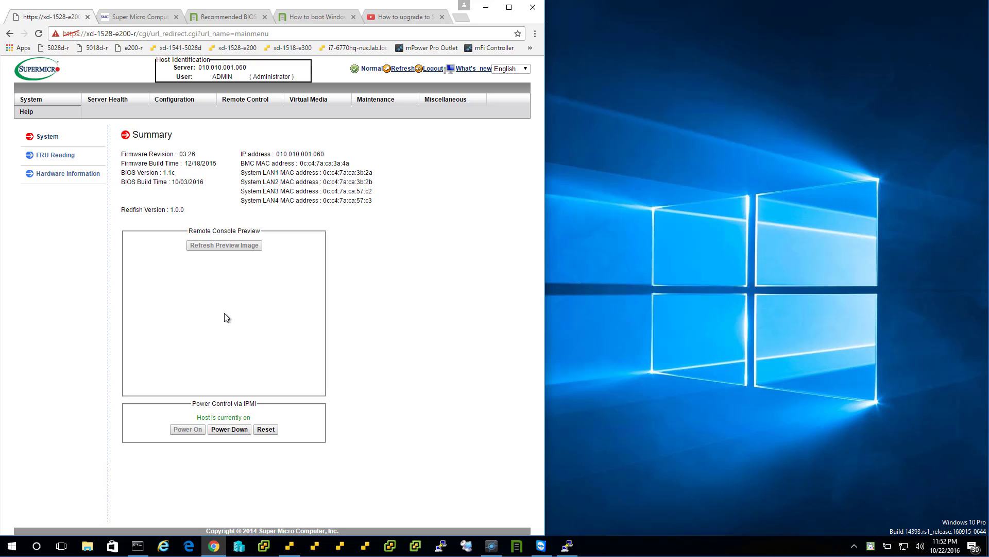
{"action": "mouse_move", "coordinate": [226, 313]}
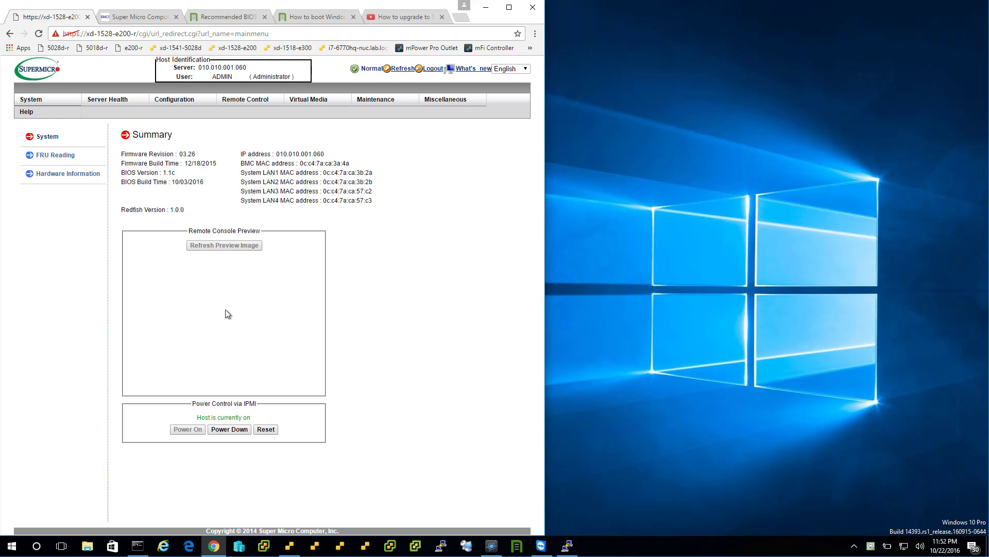
{"action": "left_click", "coordinate": [224, 246]}
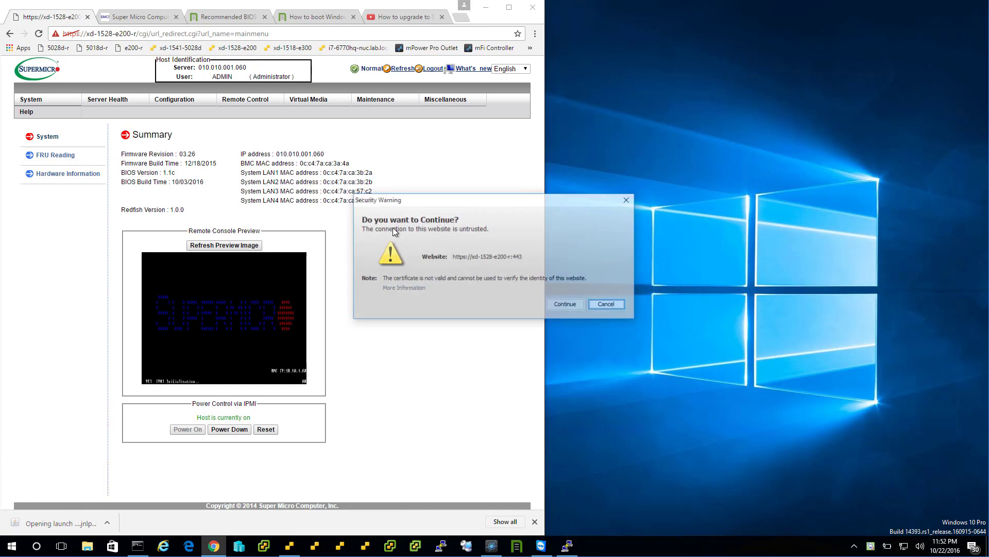
{"action": "left_click", "coordinate": [564, 303]}
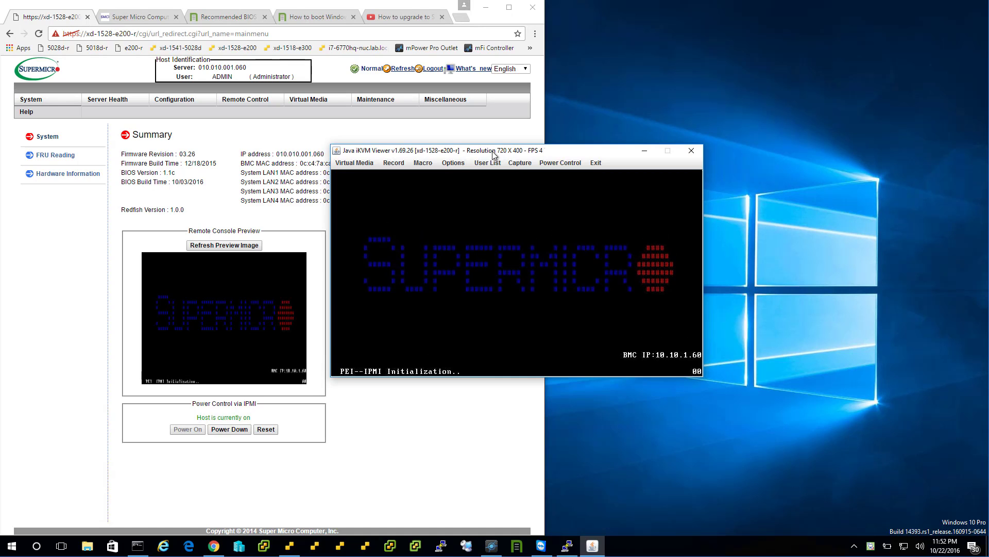
Step: Set BIOS Boot Mode Select to UEFI, then save the configuration and exit with Yes
{"action": "left_click_drag", "start_coordinate": [493, 150], "coordinate": [568, 92]}
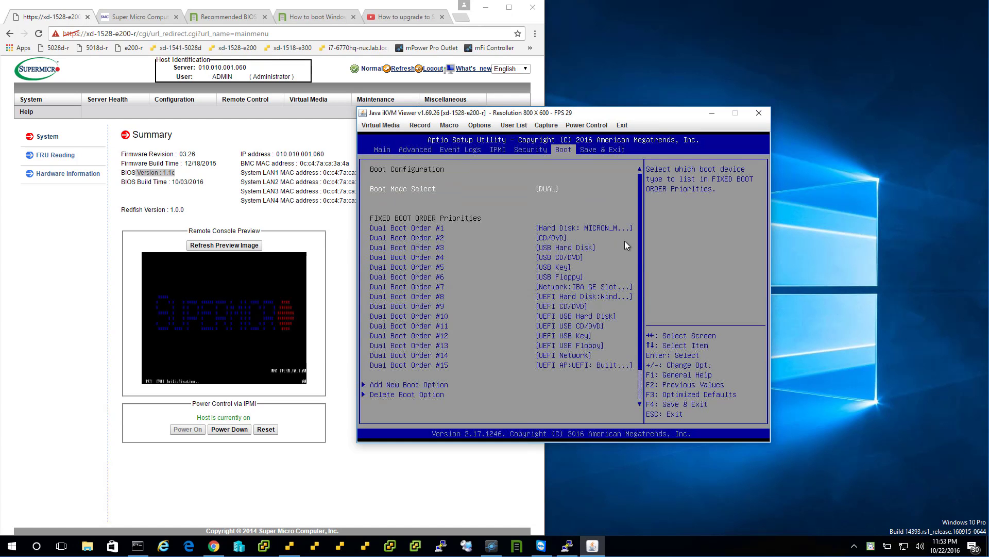
{"action": "left_click", "coordinate": [546, 188]}
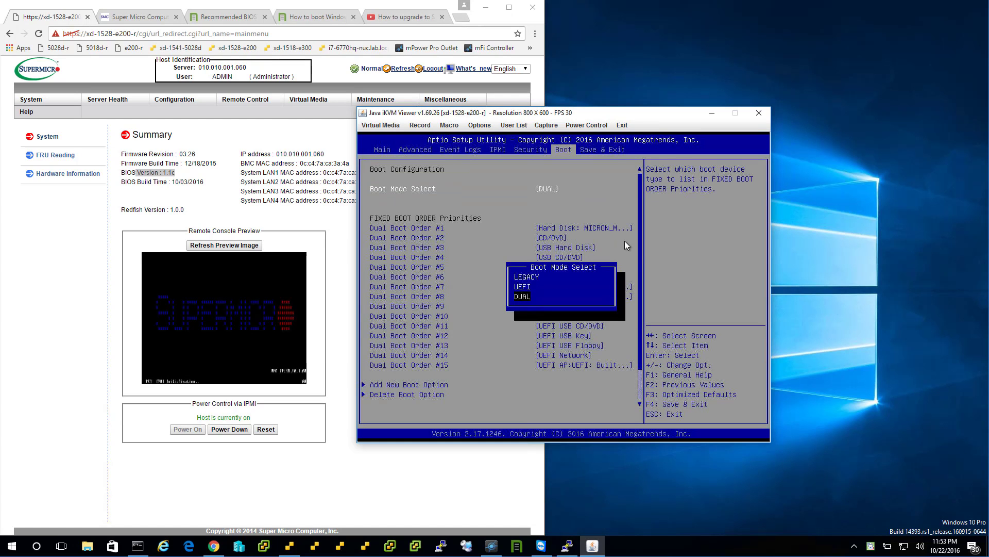
{"action": "left_click", "coordinate": [524, 286]}
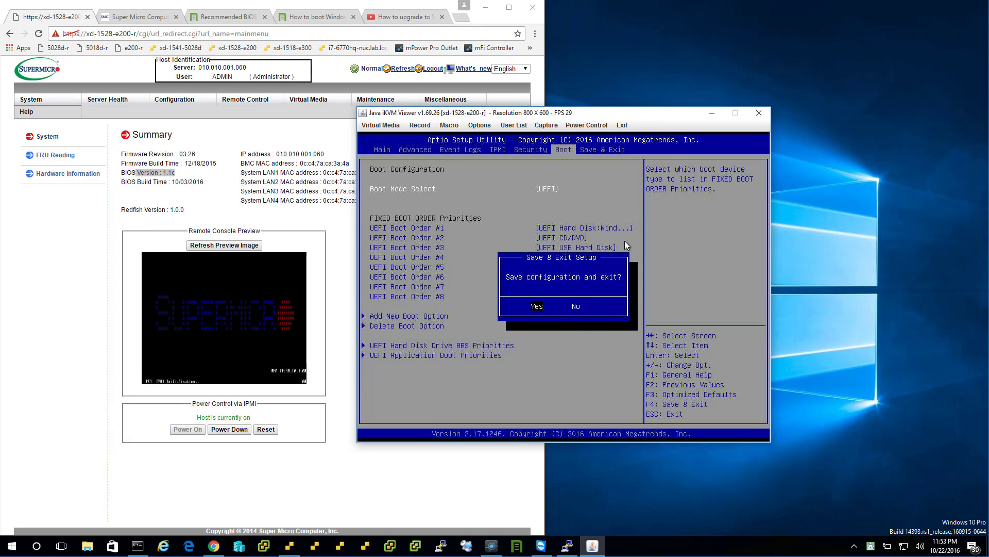
{"action": "left_click", "coordinate": [535, 306]}
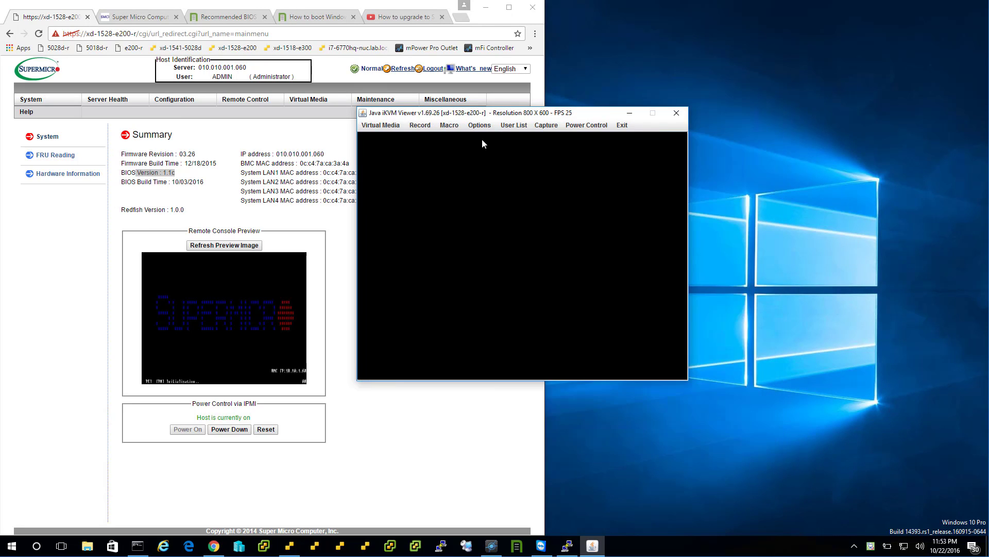
Step: Review the Display settings under Options > Preference and keep them with OK
{"action": "left_click", "coordinate": [479, 125]}
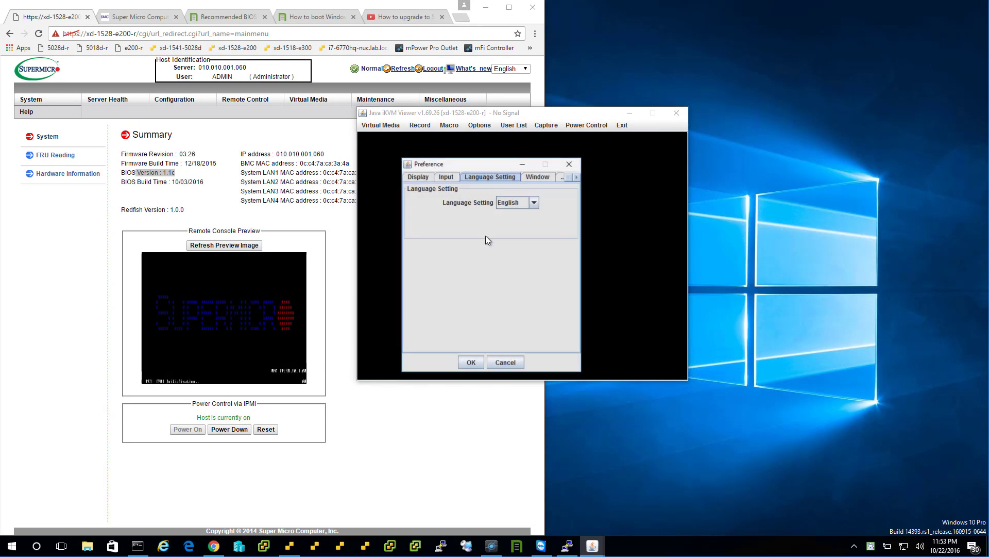
{"action": "left_click", "coordinate": [417, 176]}
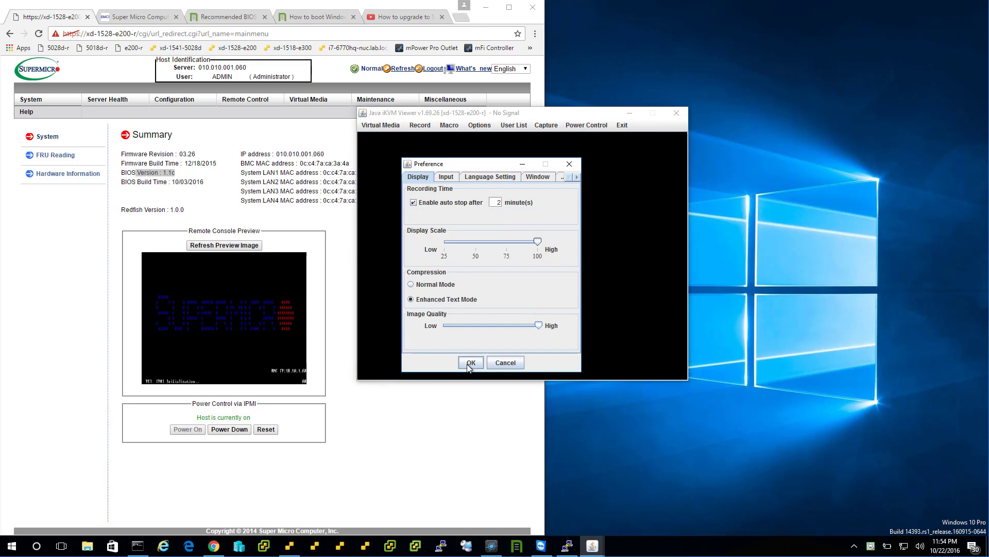
{"action": "left_click", "coordinate": [470, 362]}
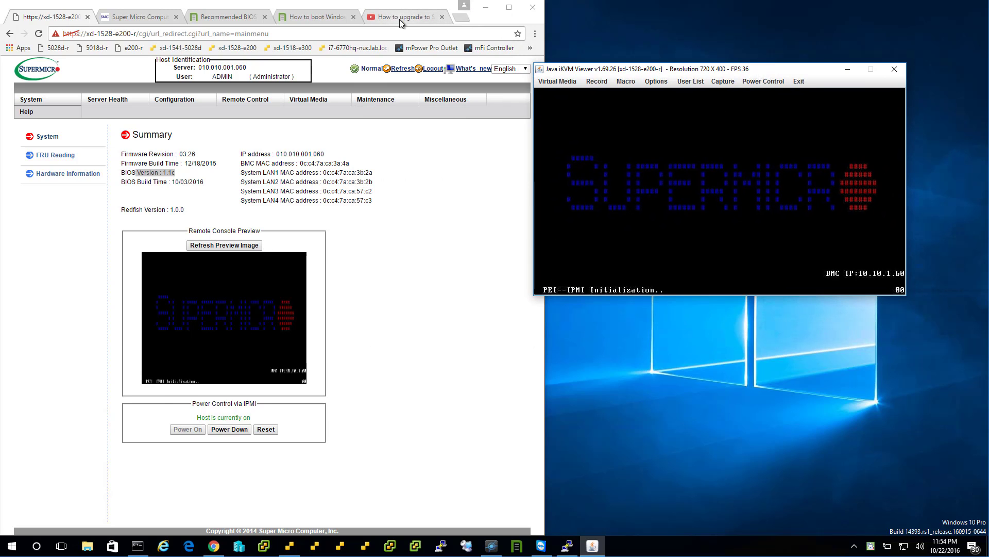
Step: Switch to the YouTube BIOS 1.1c upgrade video tab, then bring up another program from the taskbar
{"action": "left_click", "coordinate": [404, 16]}
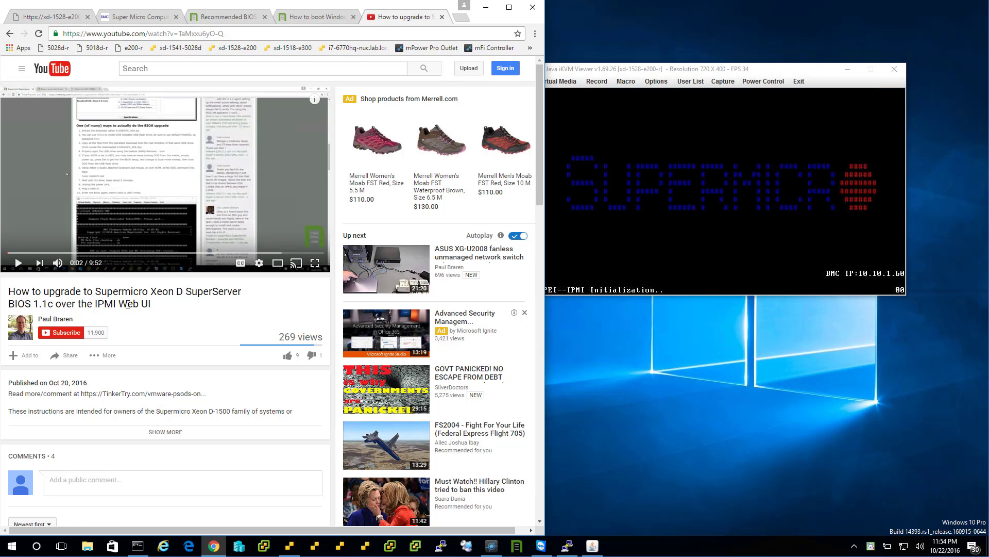
{"action": "mouse_move", "coordinate": [193, 308]}
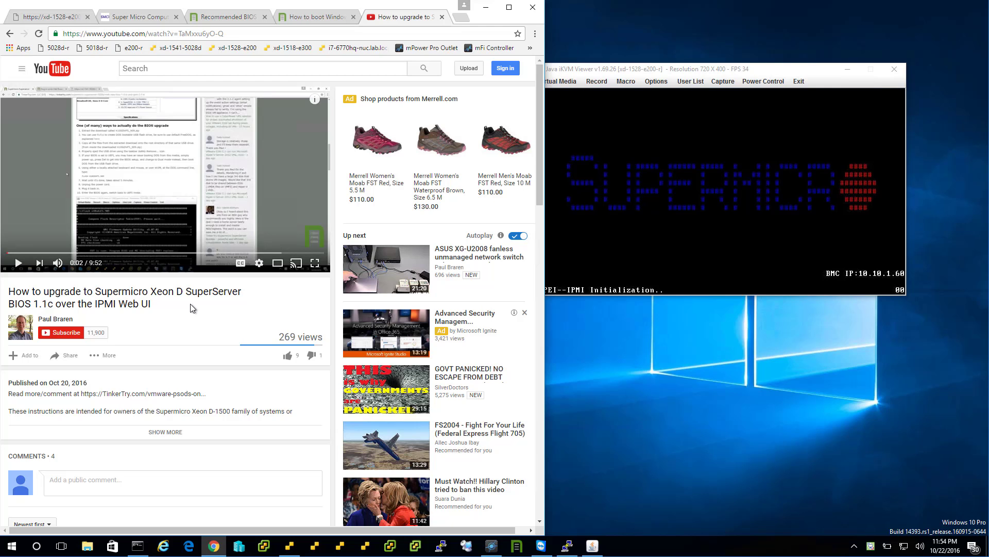
{"action": "mouse_move", "coordinate": [532, 234]}
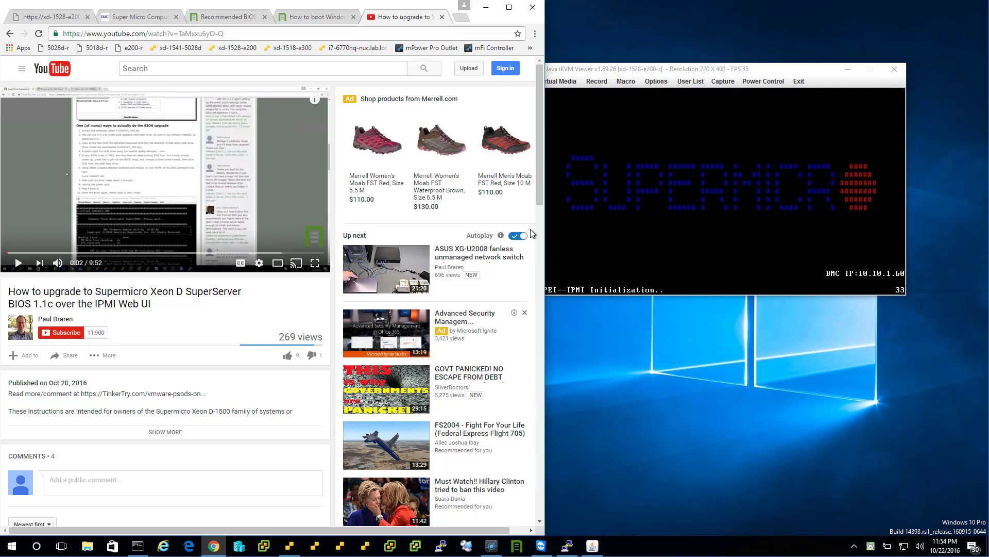
{"action": "mouse_move", "coordinate": [117, 183]}
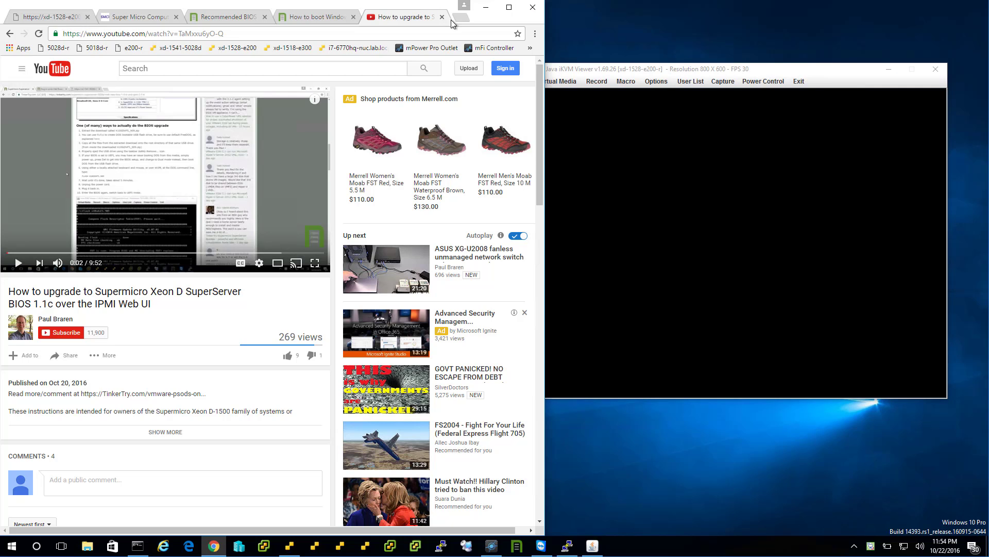
{"action": "mouse_move", "coordinate": [458, 15]}
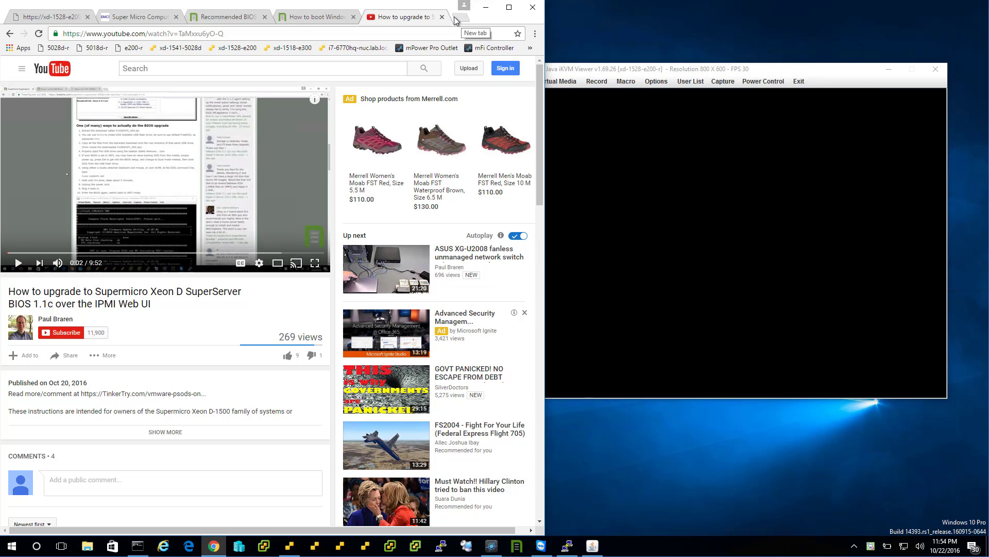
{"action": "mouse_move", "coordinate": [697, 69]}
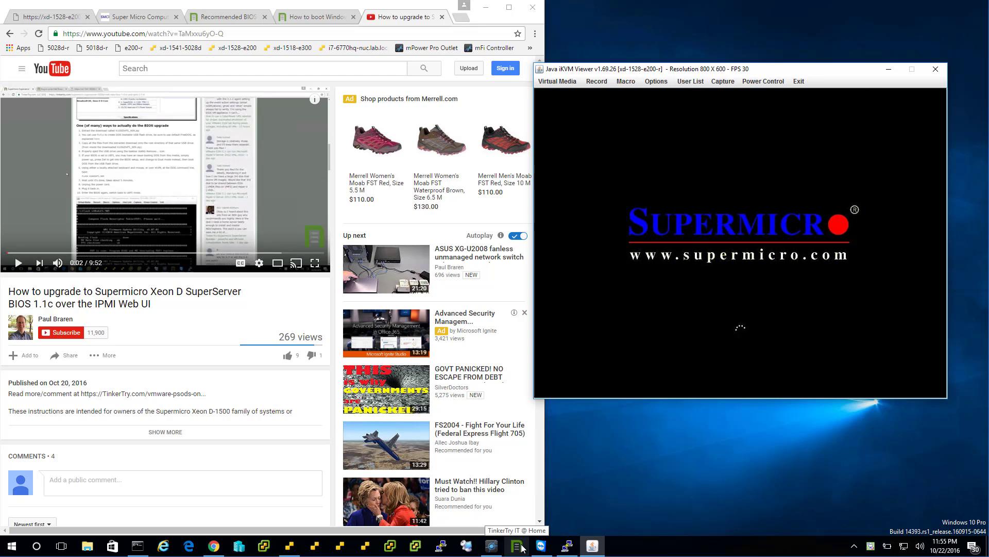
{"action": "left_click", "coordinate": [517, 545]}
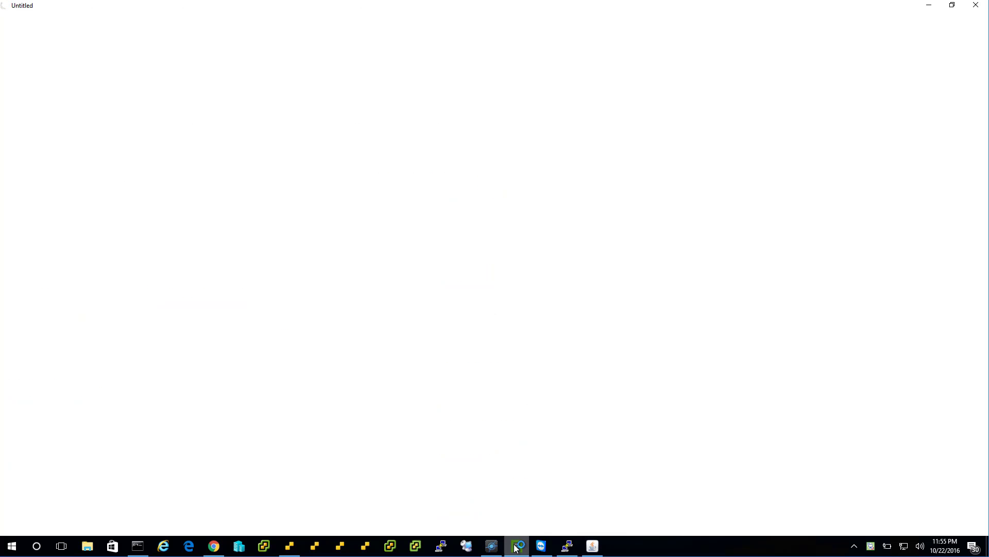